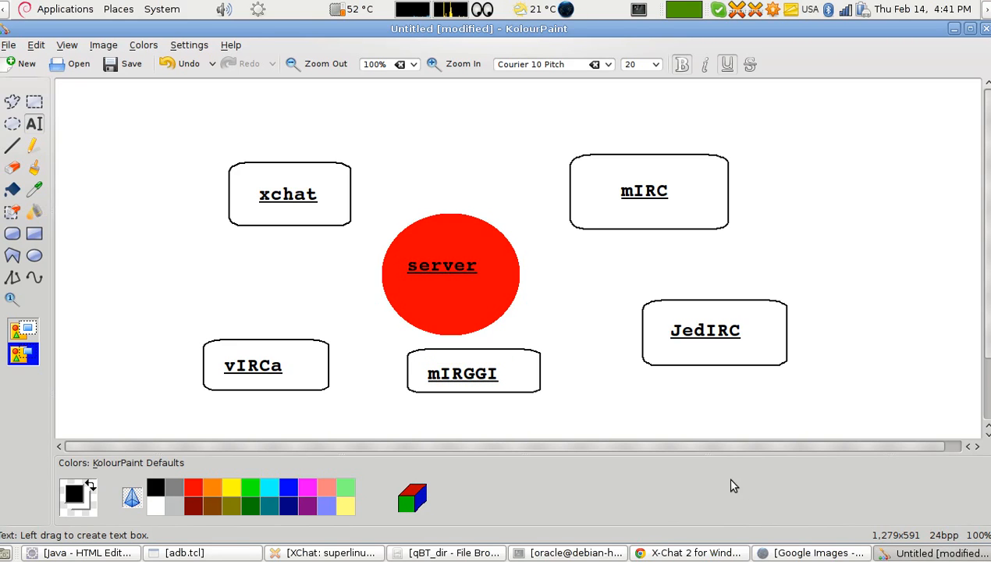
mouse_move(678, 510)
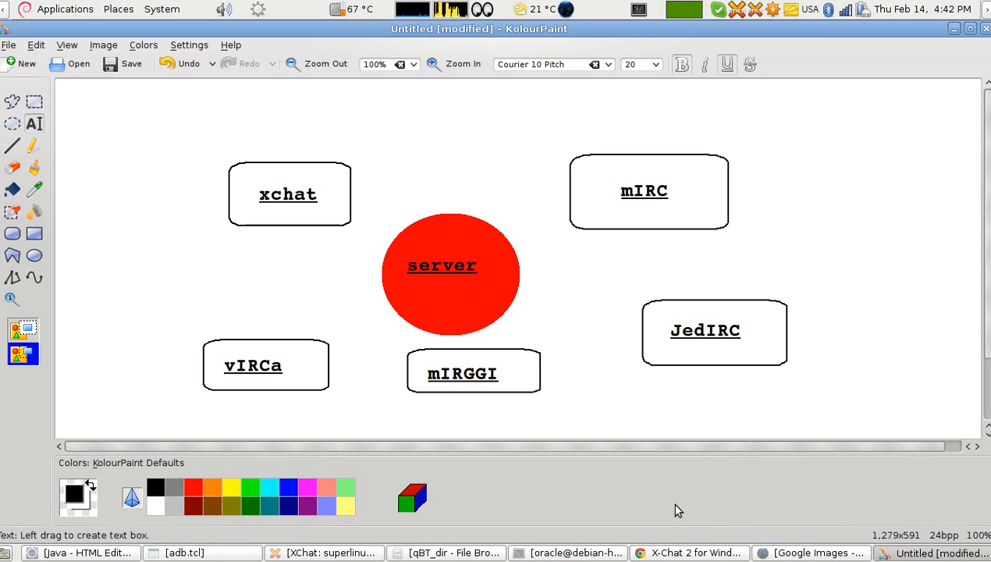
mouse_move(568, 428)
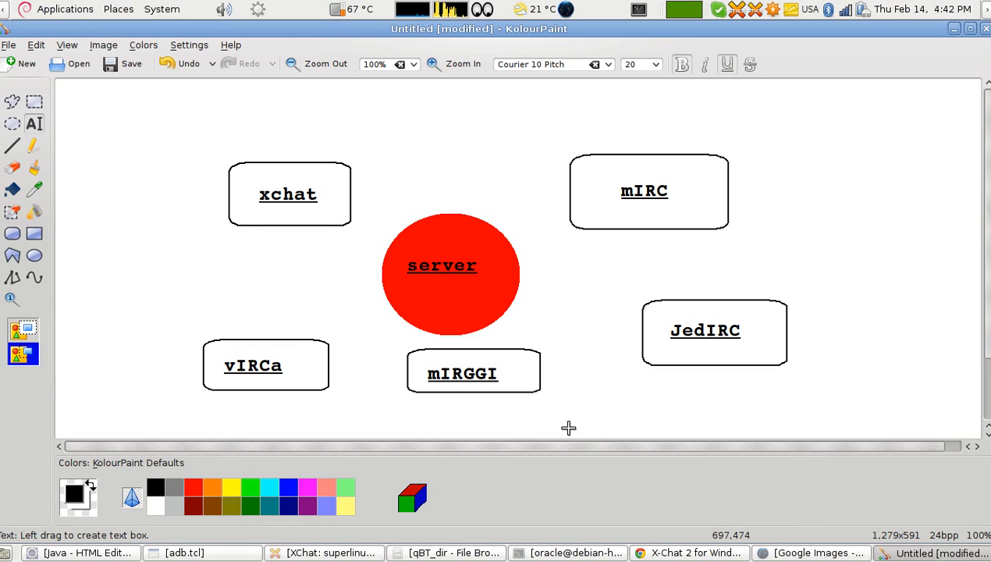
mouse_move(337, 244)
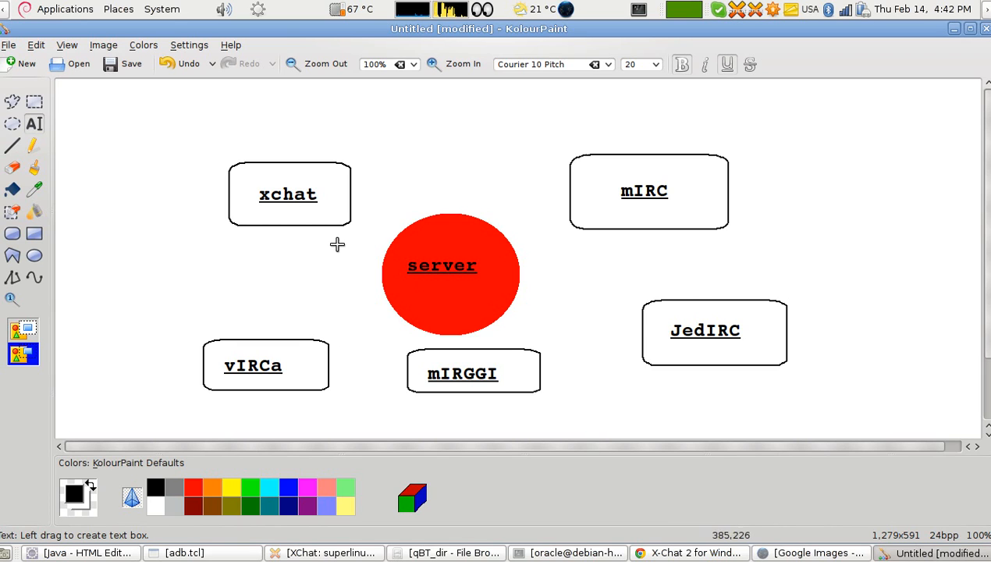
mouse_move(303, 232)
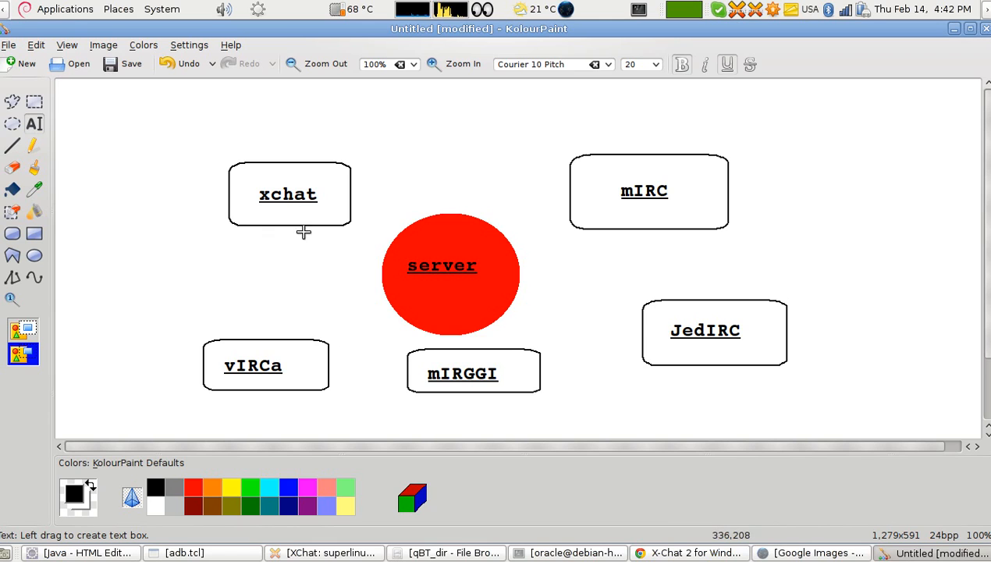
mouse_move(293, 220)
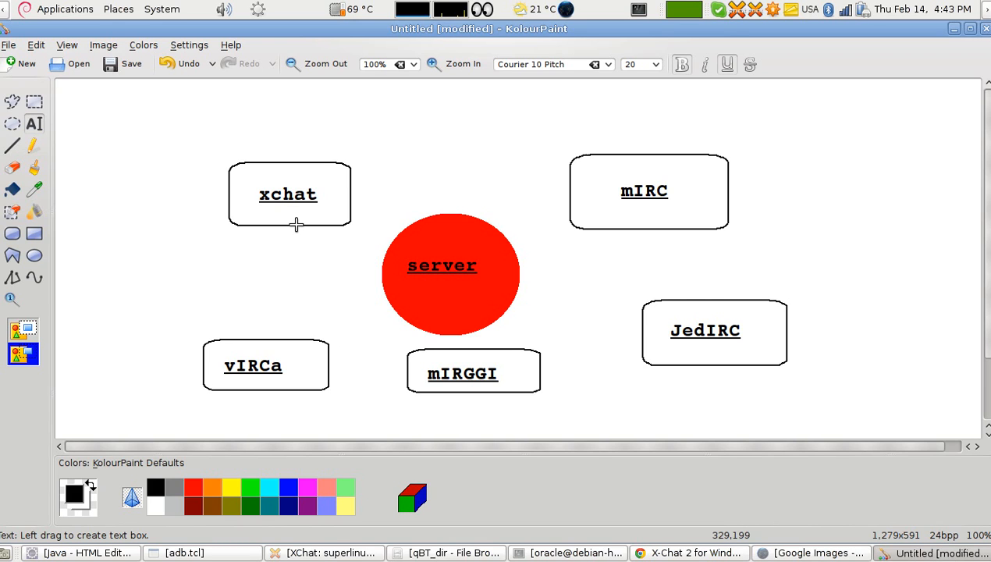
mouse_move(275, 212)
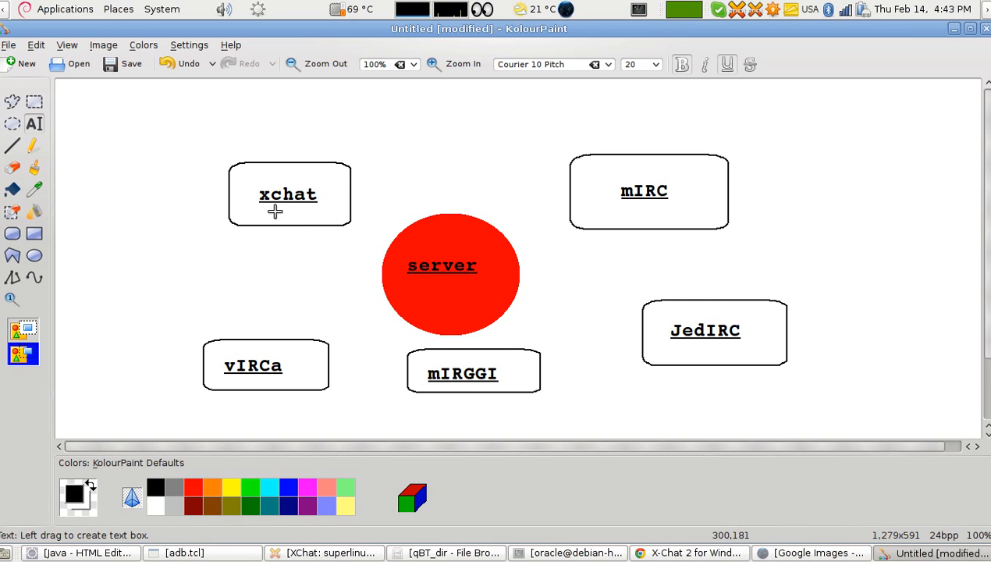
mouse_move(297, 275)
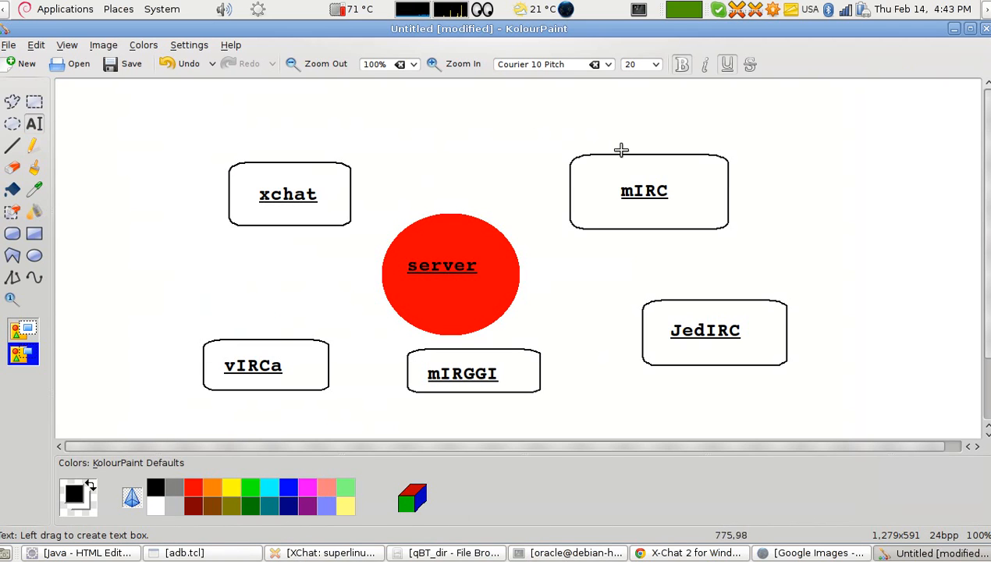
mouse_move(615, 195)
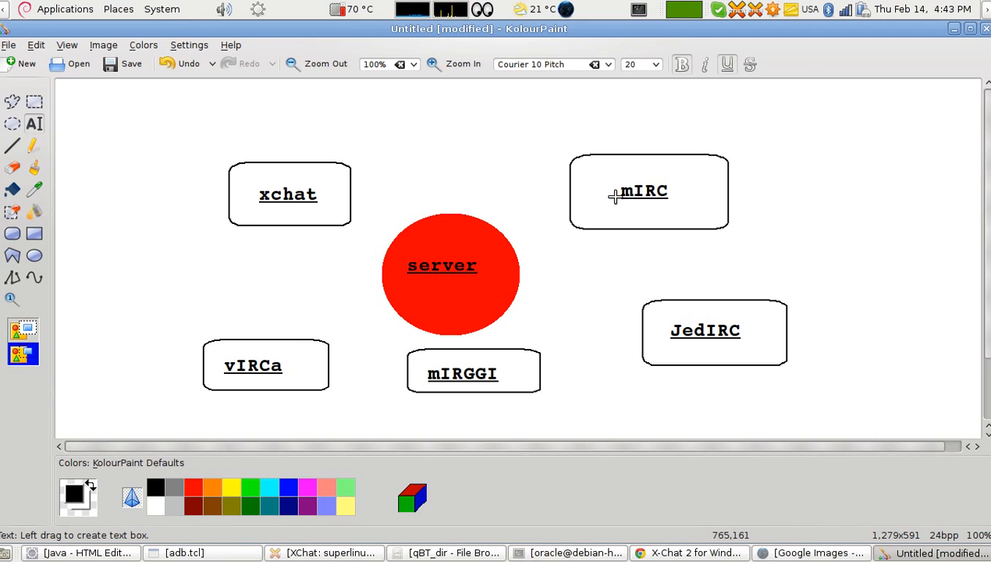
mouse_move(615, 197)
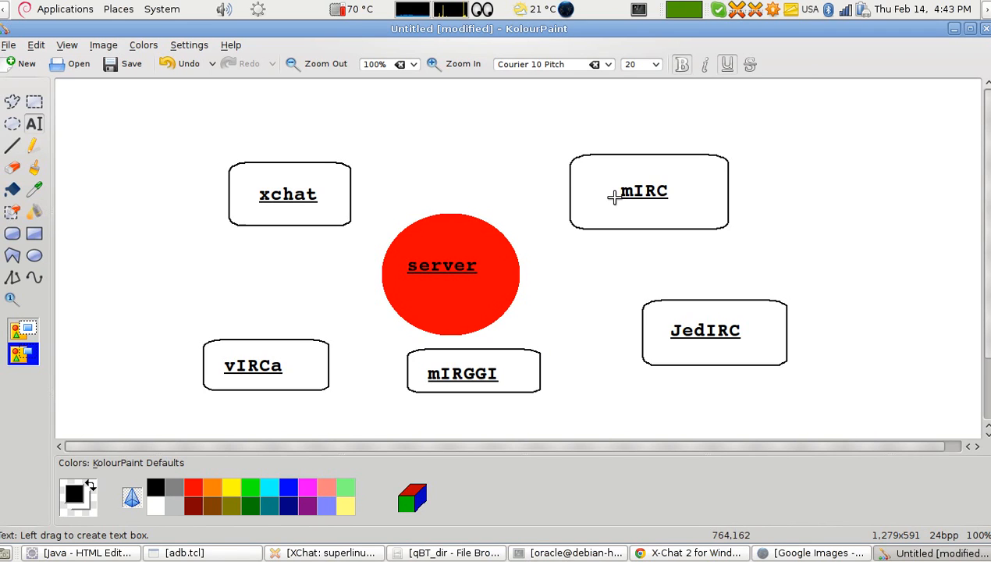
mouse_move(612, 194)
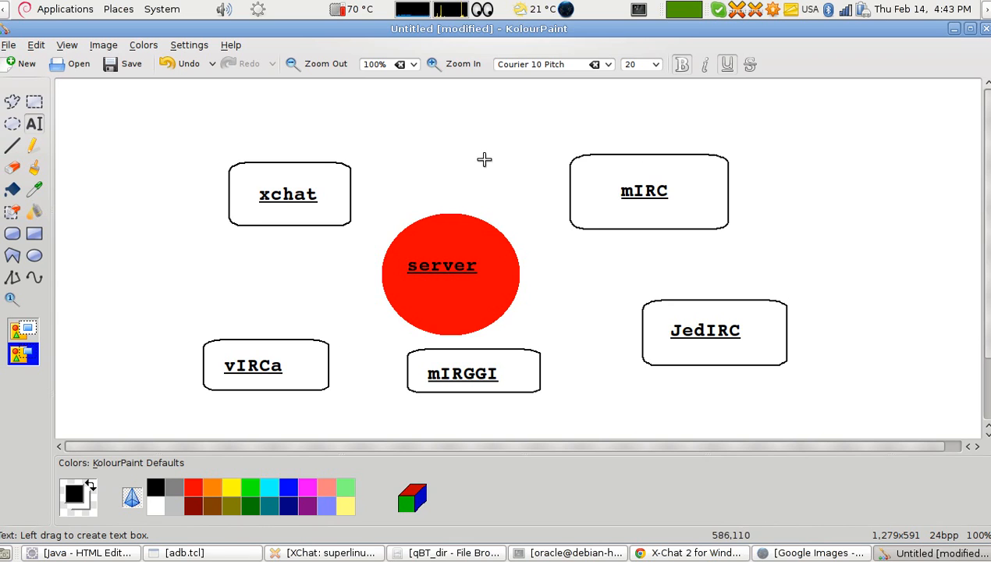
mouse_move(668, 175)
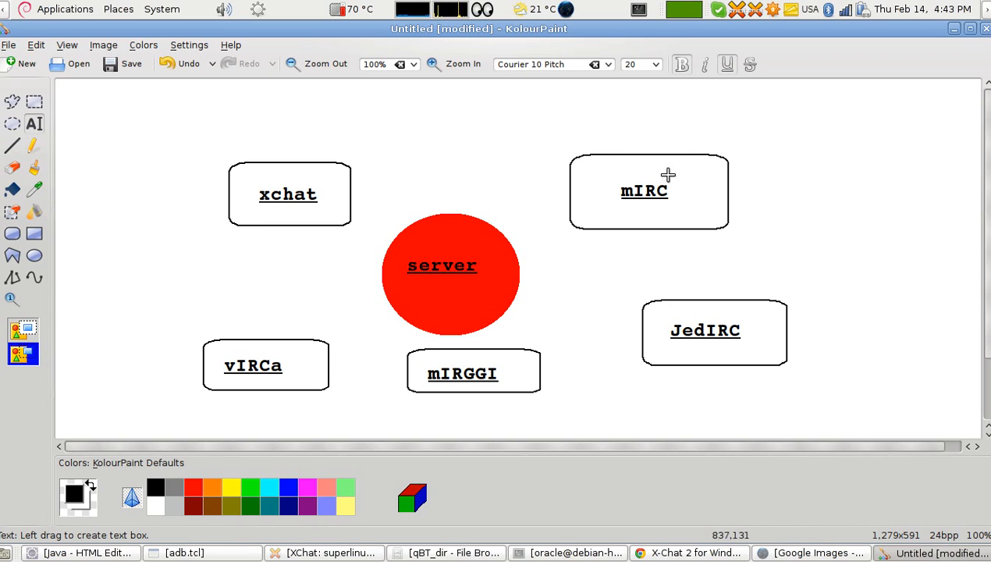
mouse_move(355, 184)
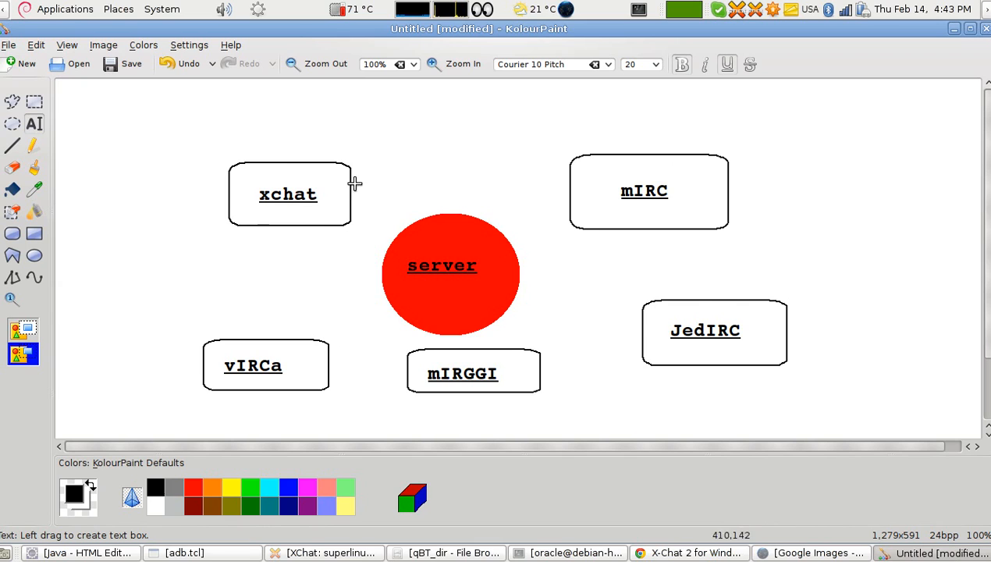
mouse_move(319, 240)
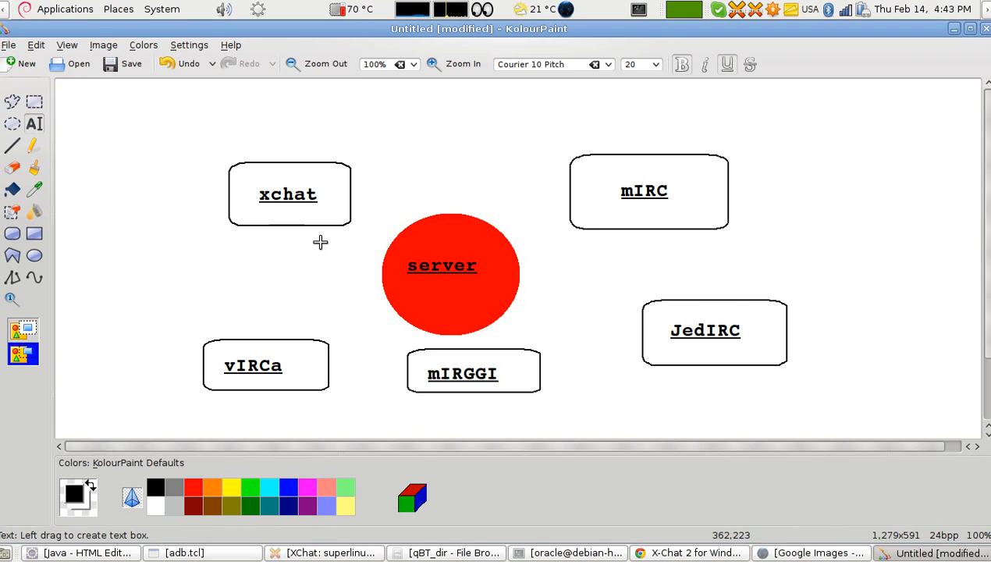
mouse_move(329, 368)
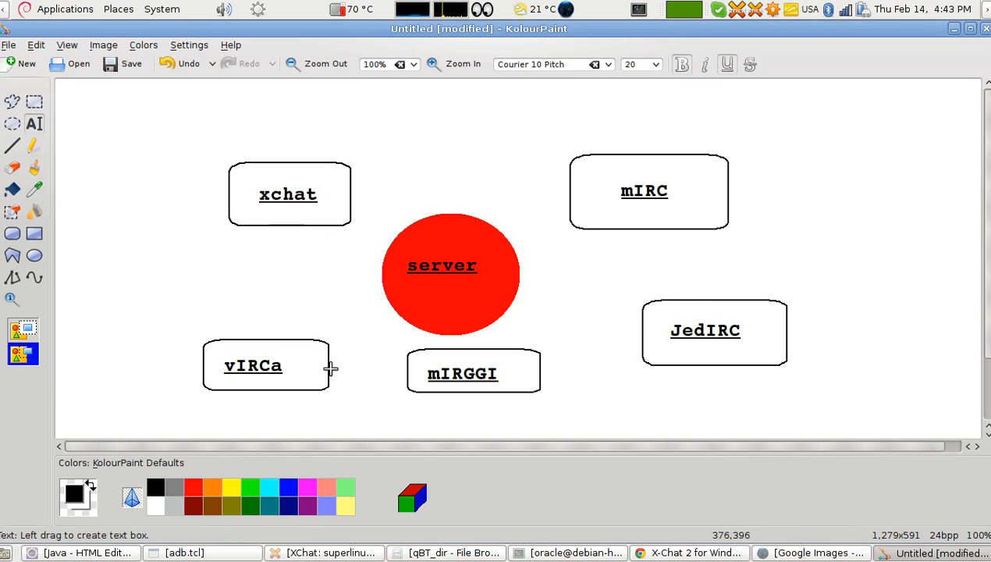
mouse_move(758, 368)
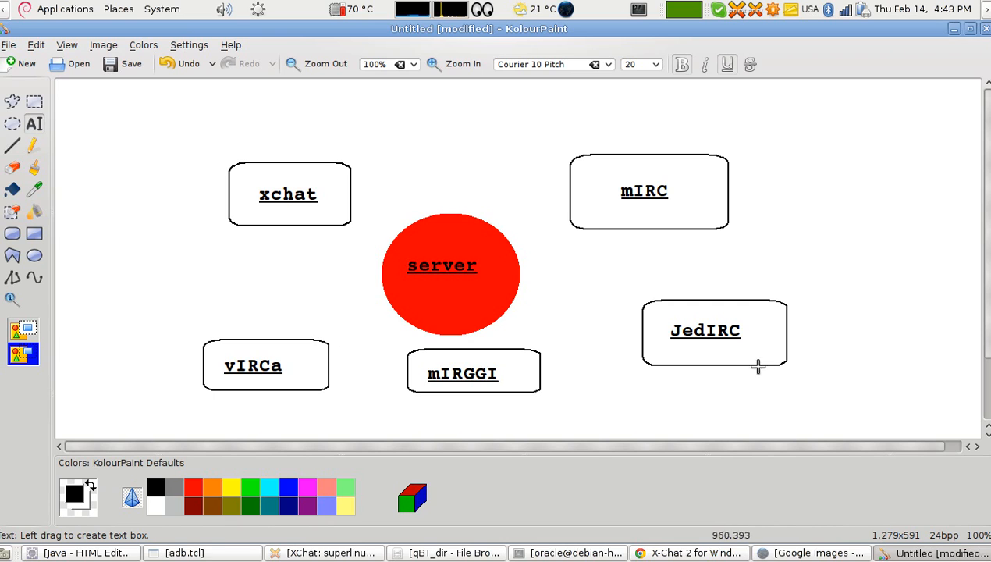
mouse_move(665, 348)
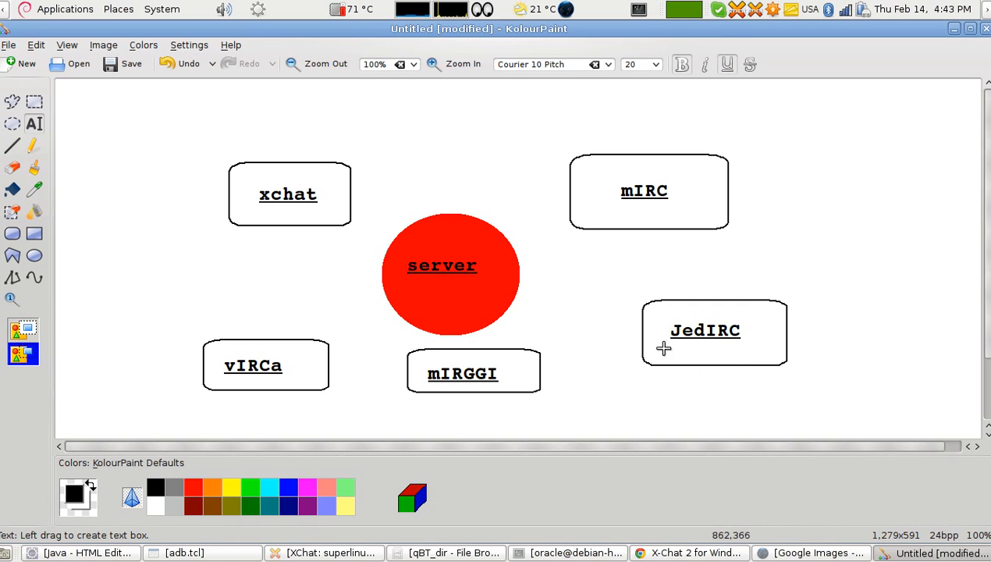
mouse_move(706, 348)
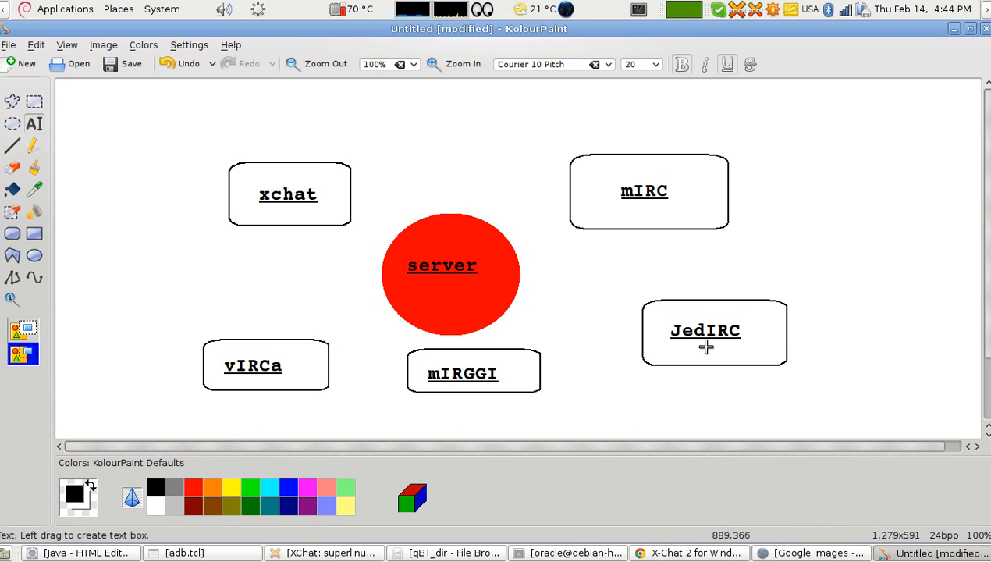
mouse_move(806, 521)
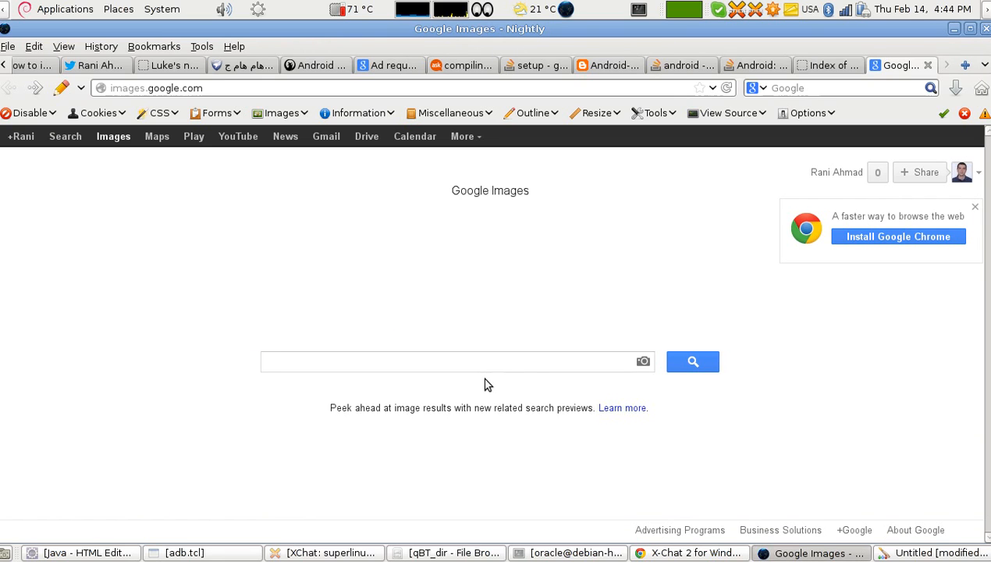
Step: Search Google Images for 'nokia n73' phone pictures
text(nokia e)
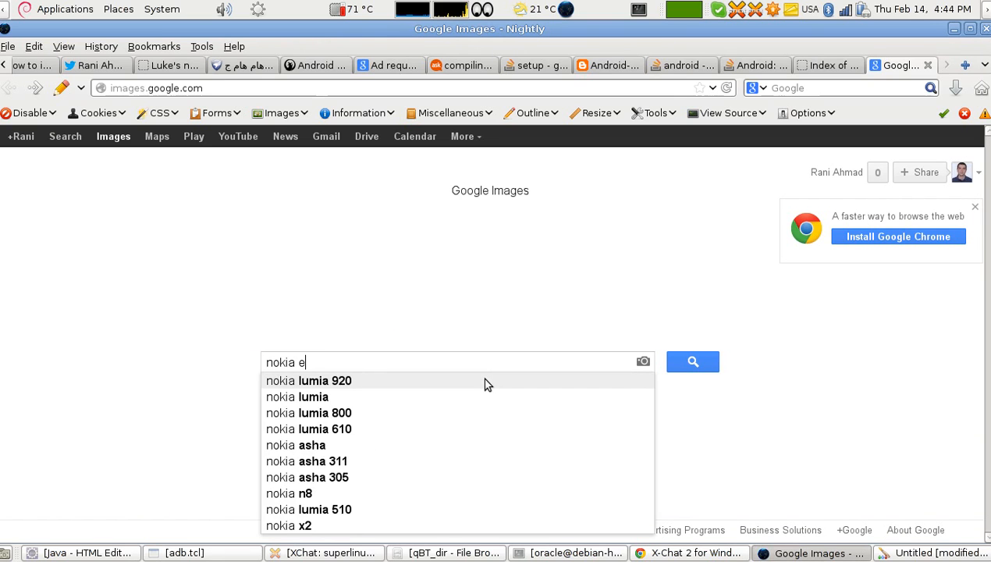
text(e)
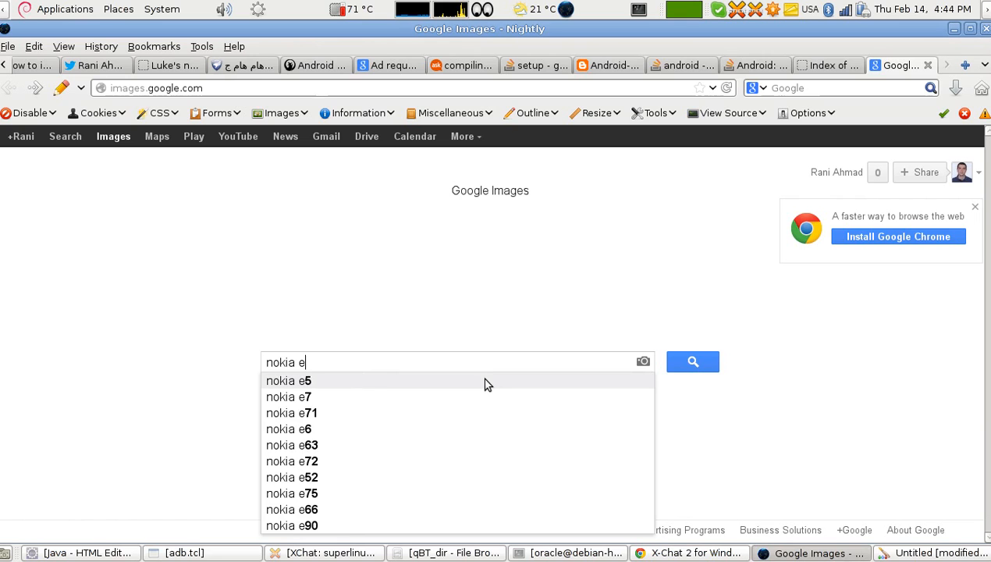
text(7)
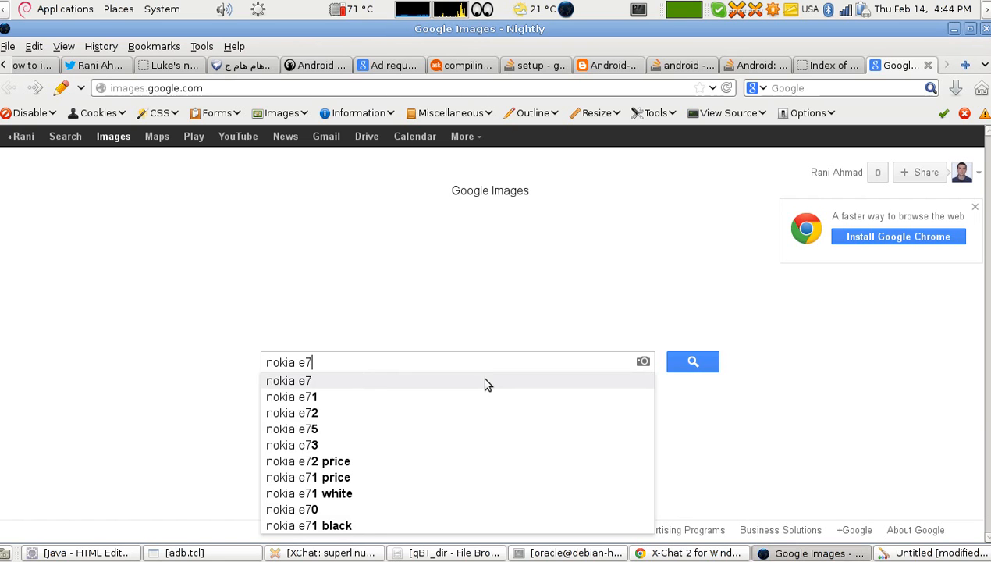
key(BackSpace)
text(n73)
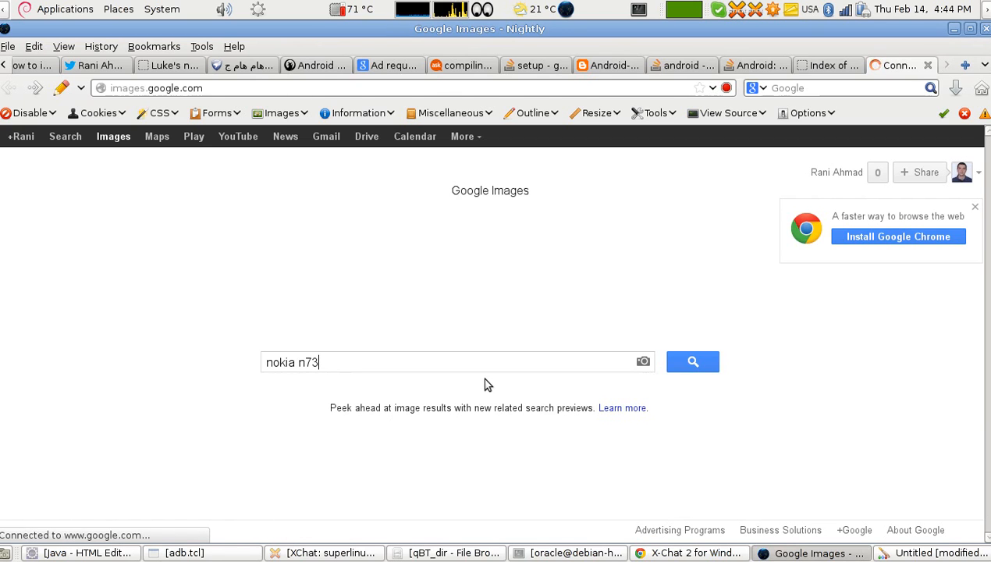
click(693, 362)
text(e65)
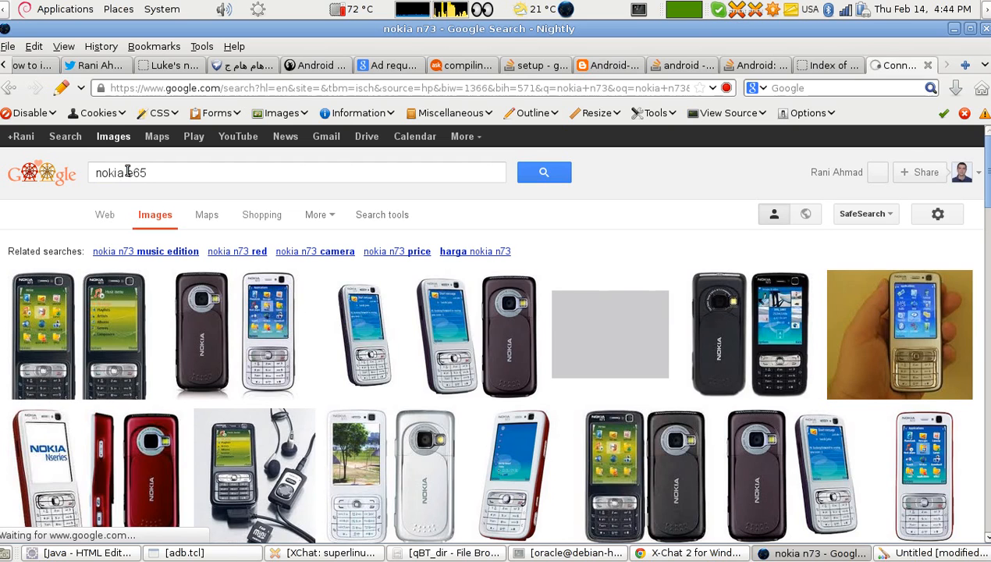
Step: Search Google Images for 'nokia e65' instead, then switch back to the KolourPaint diagram
click(543, 172)
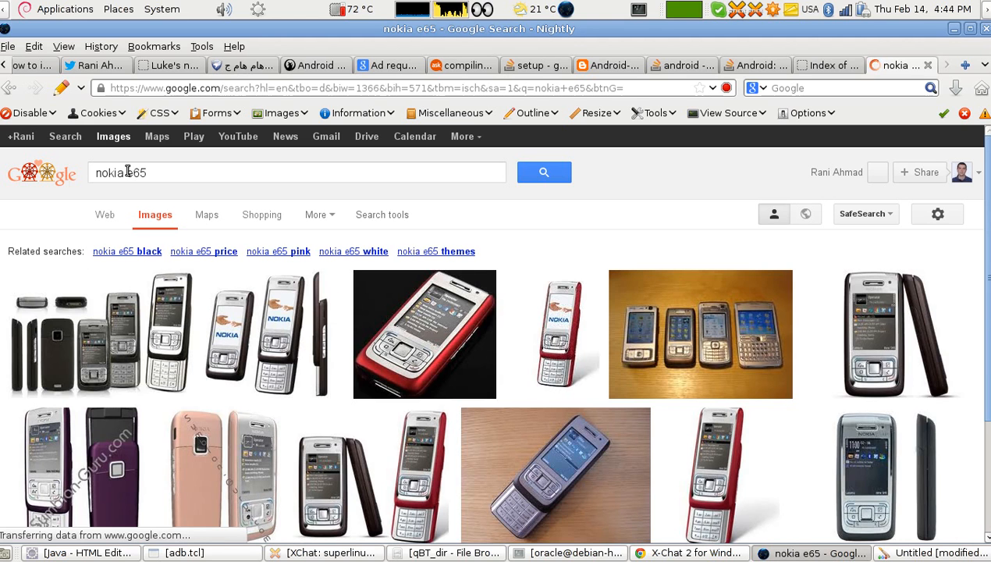
mouse_move(425, 334)
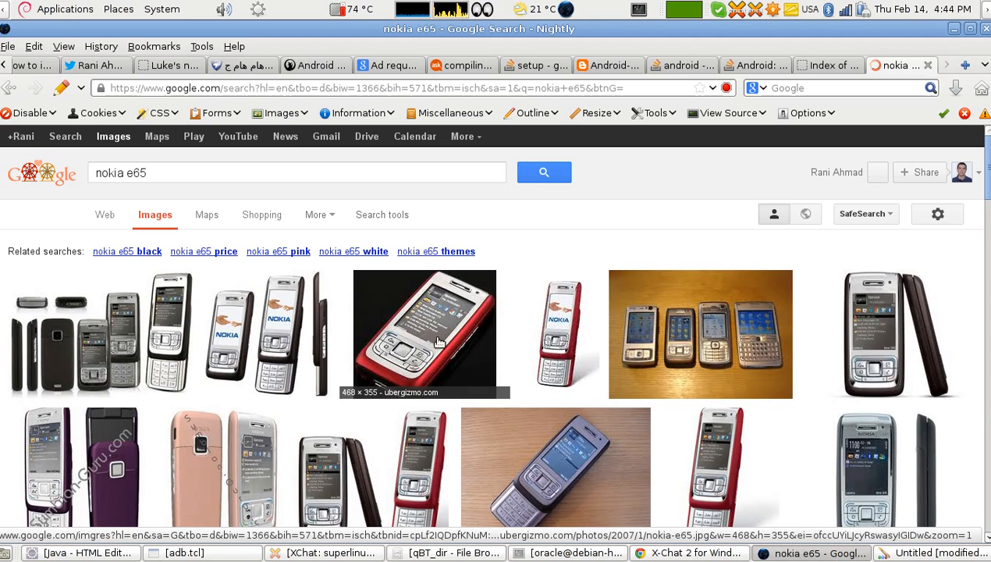
mouse_move(336, 359)
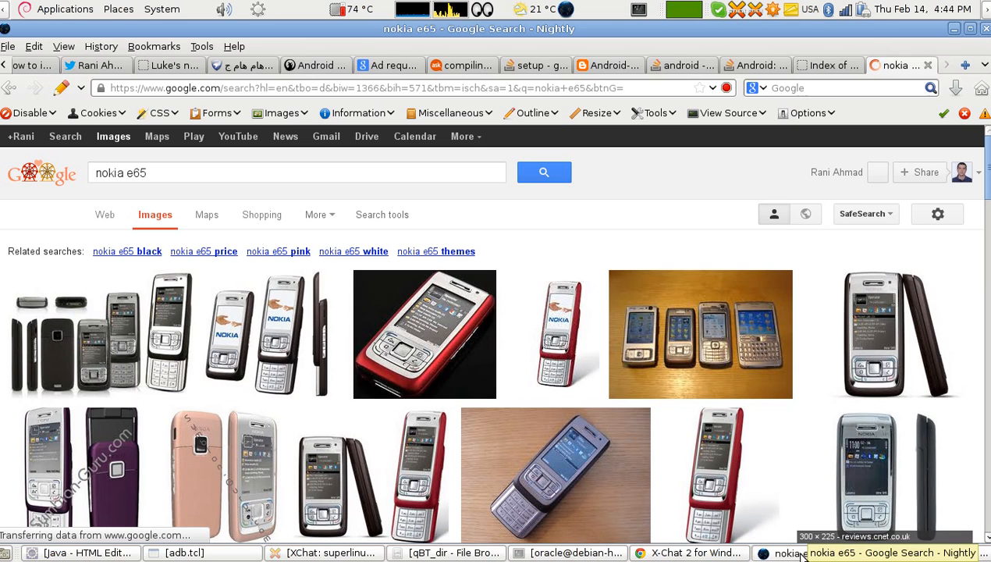
click(934, 552)
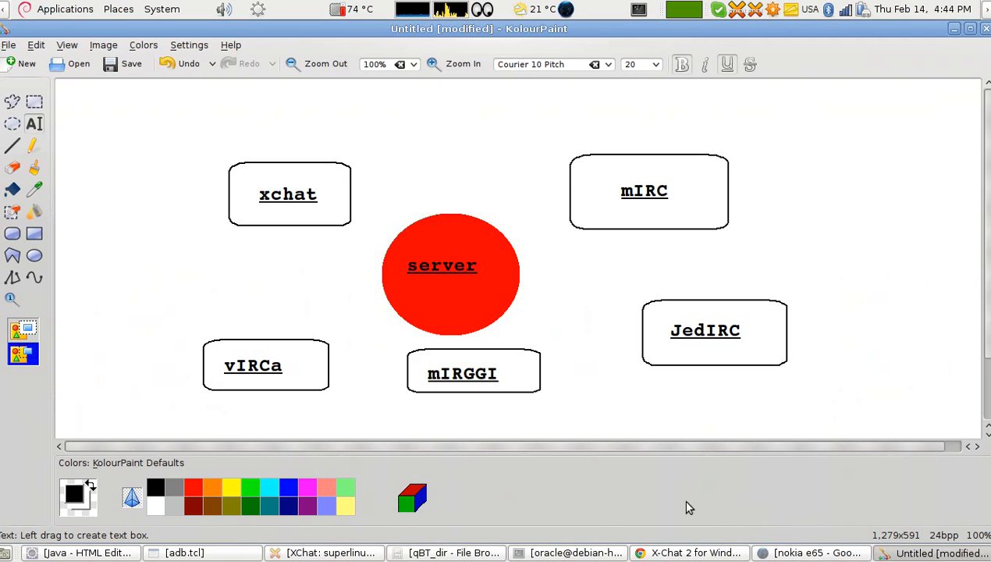
mouse_move(684, 250)
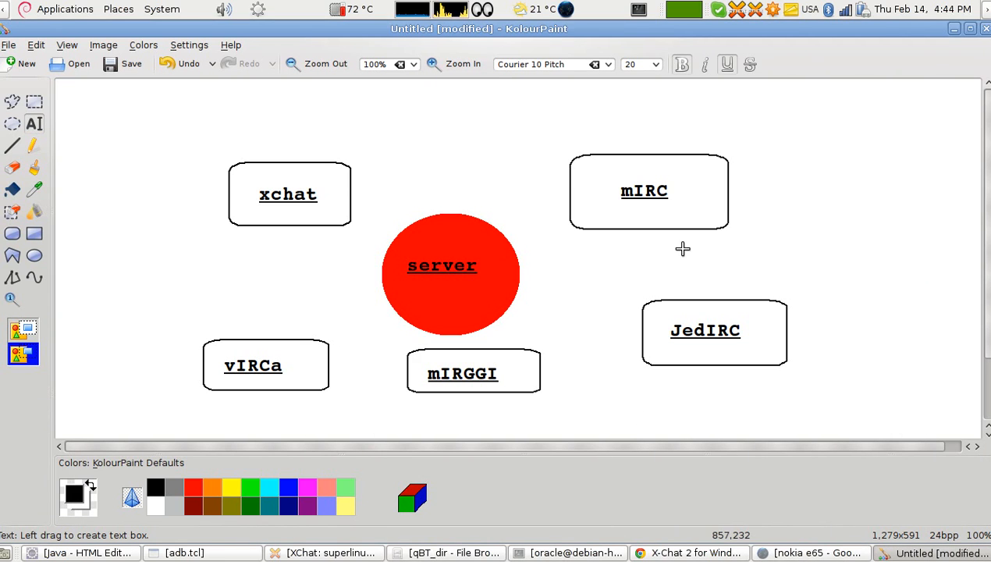
mouse_move(721, 204)
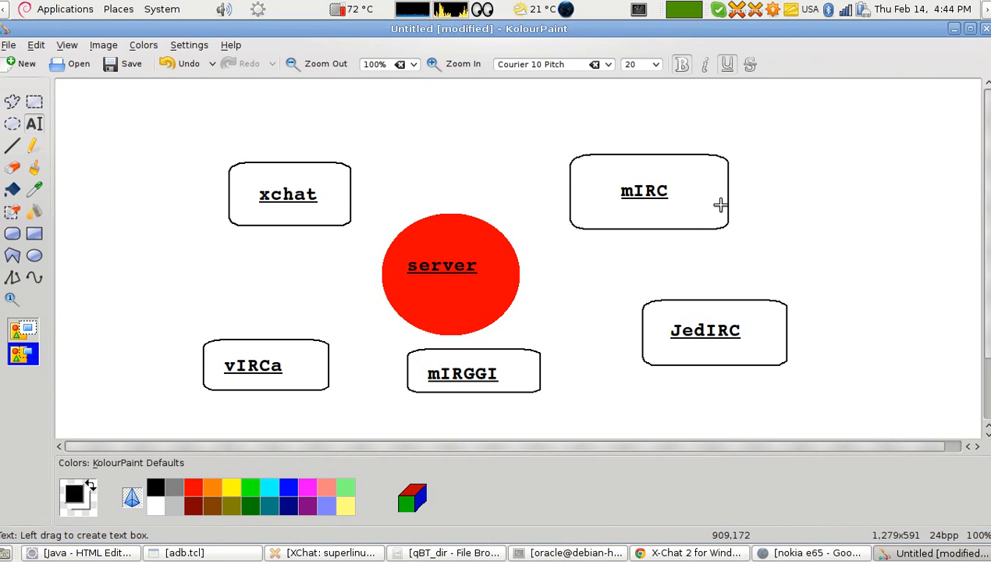
mouse_move(617, 184)
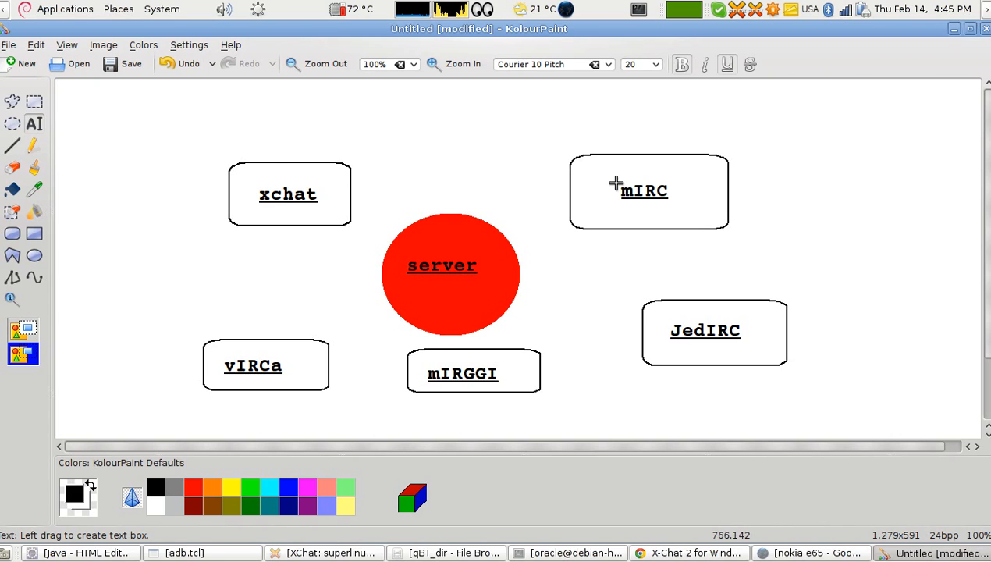
mouse_move(260, 195)
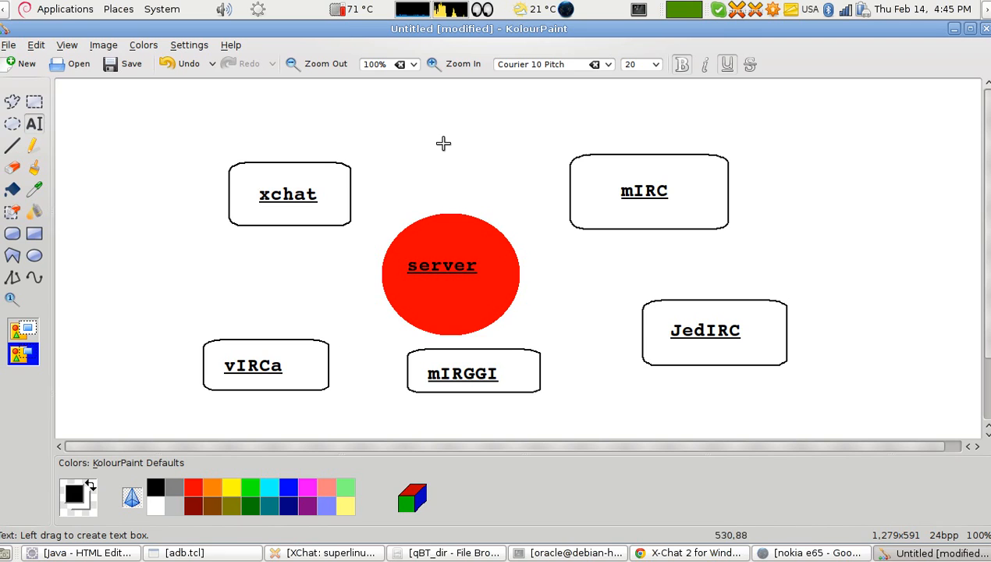
mouse_move(320, 178)
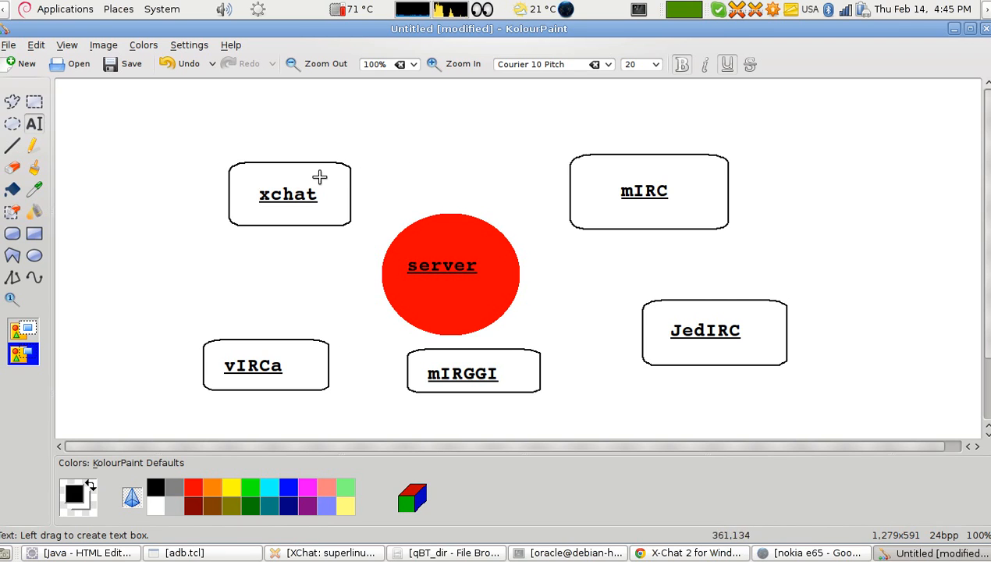
mouse_move(317, 178)
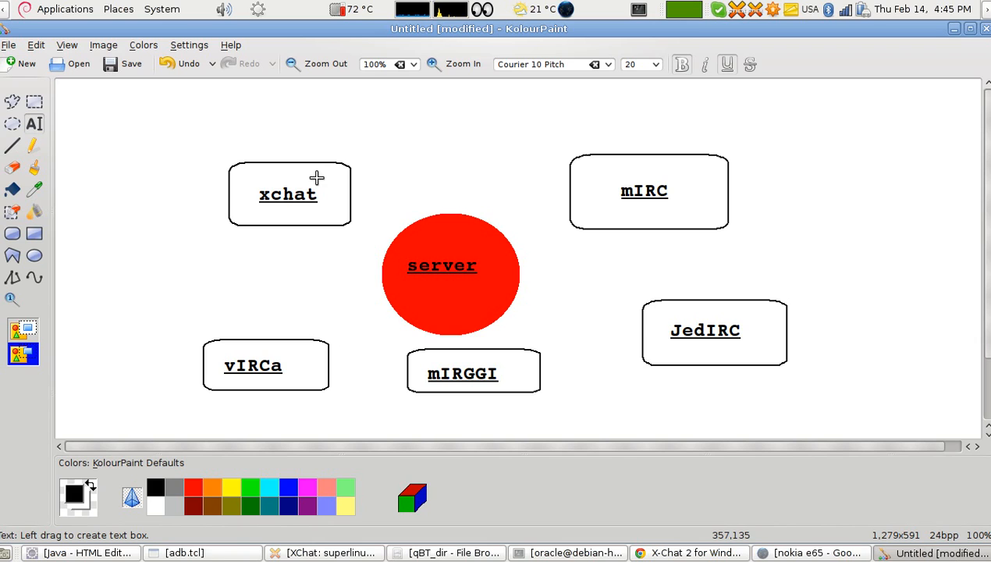
mouse_move(354, 231)
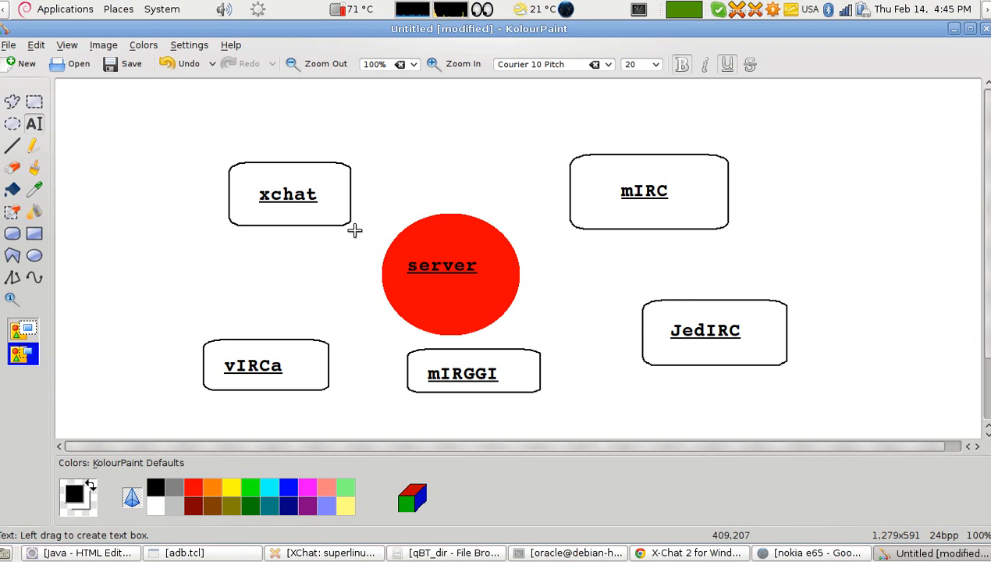
mouse_move(359, 238)
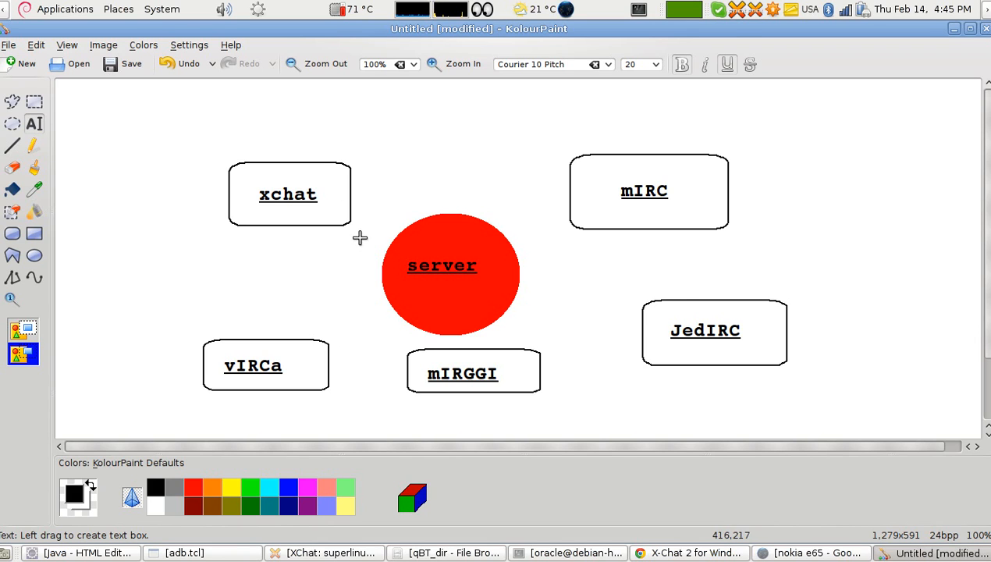
mouse_move(284, 328)
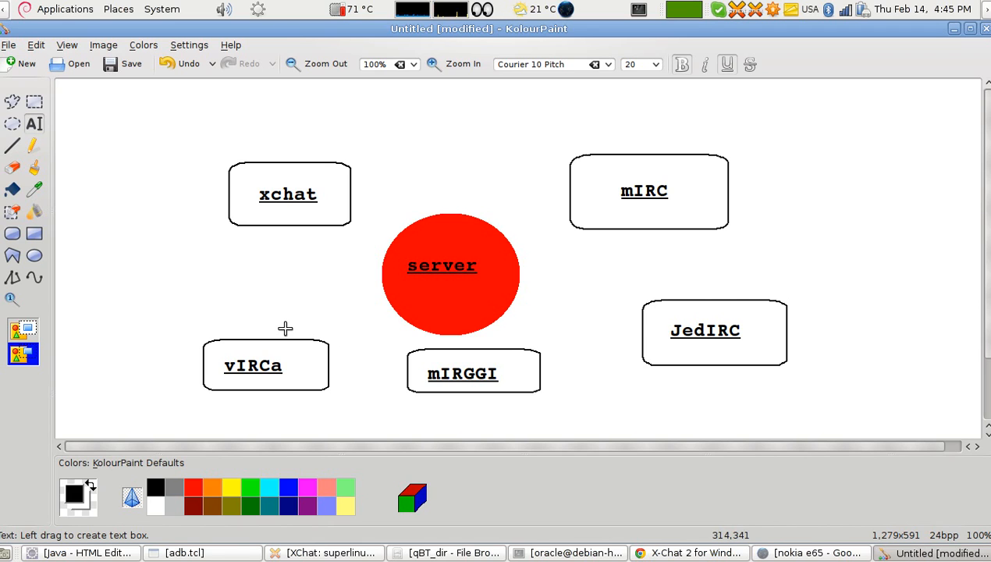
mouse_move(253, 436)
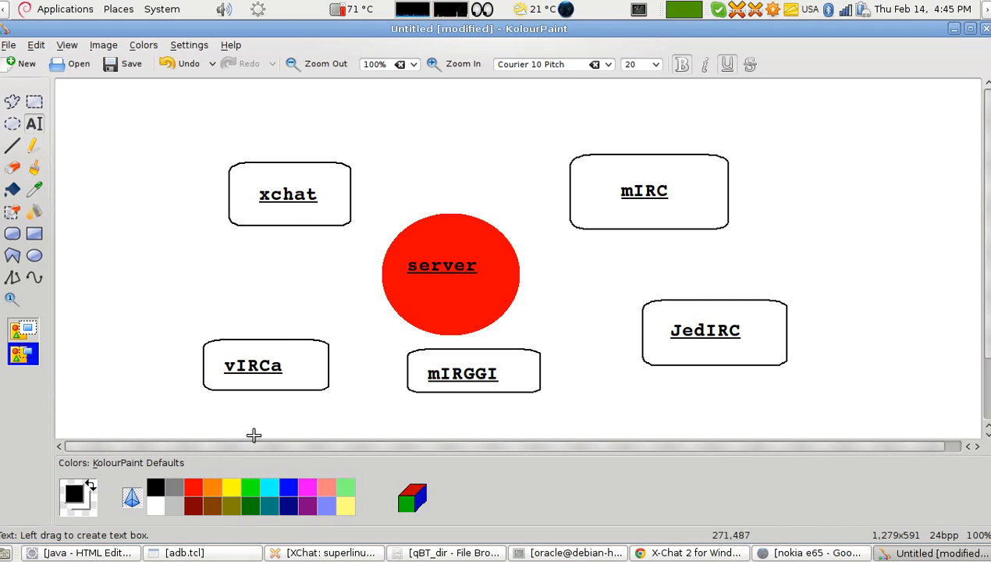
Step: In a new terminal tab enter 'apt-get install xchat' without running it, with the window maximized
click(576, 553)
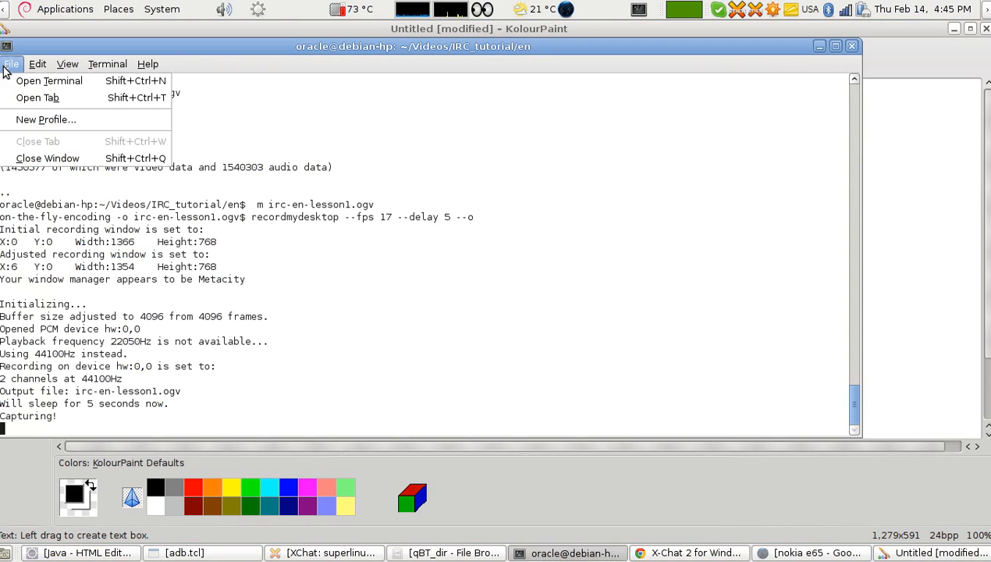
click(37, 97)
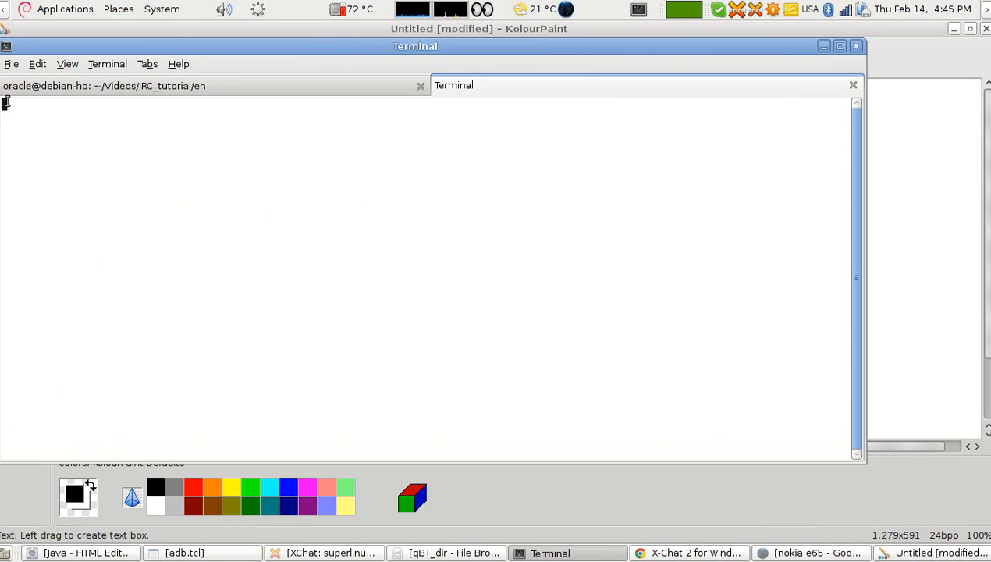
text(apt-)
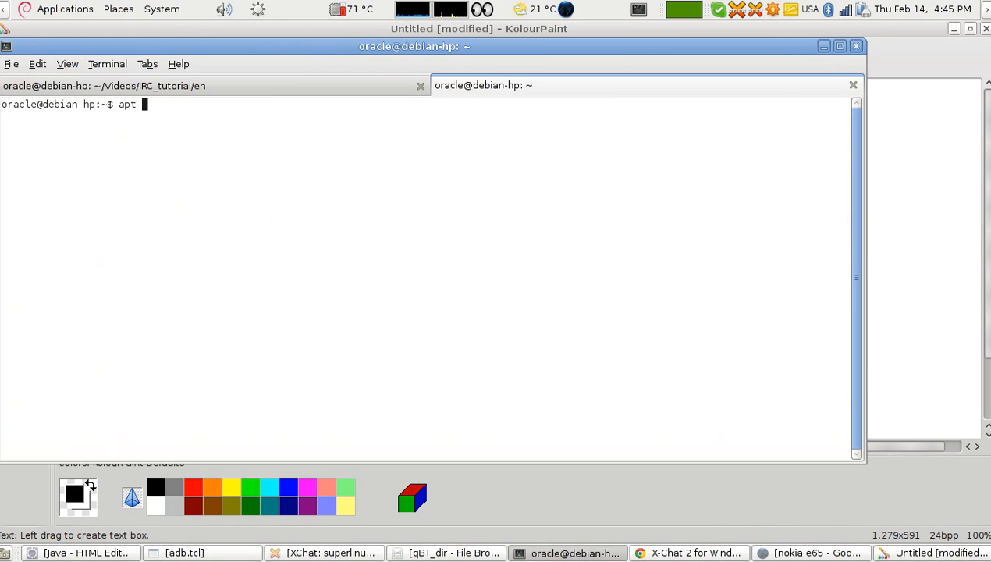
text(get in)
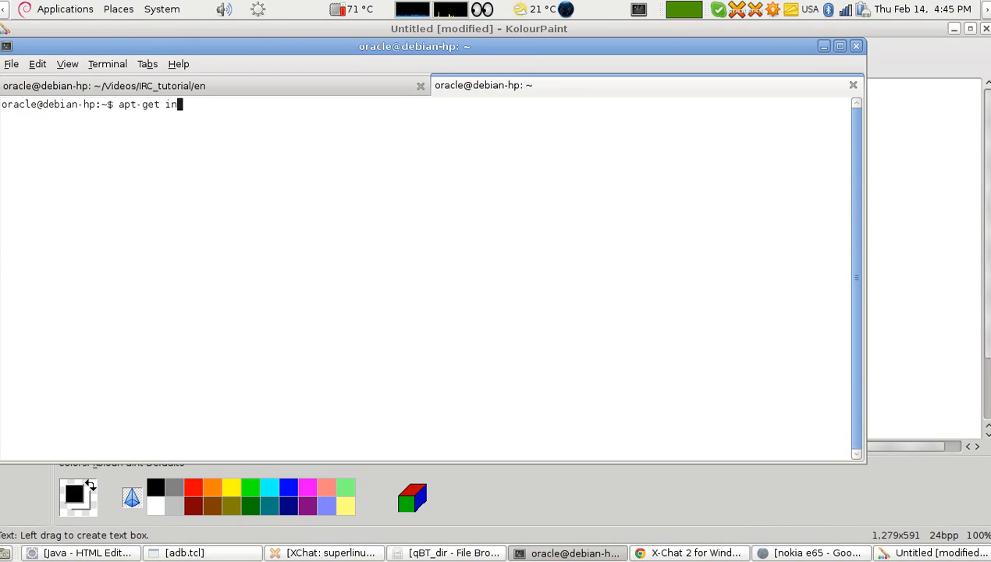
text(stall)
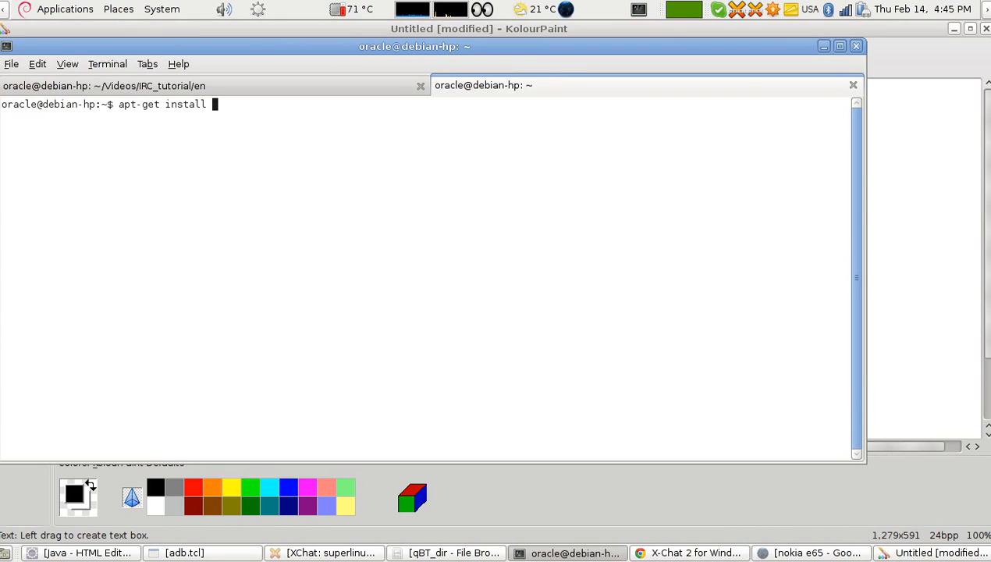
text(xc)
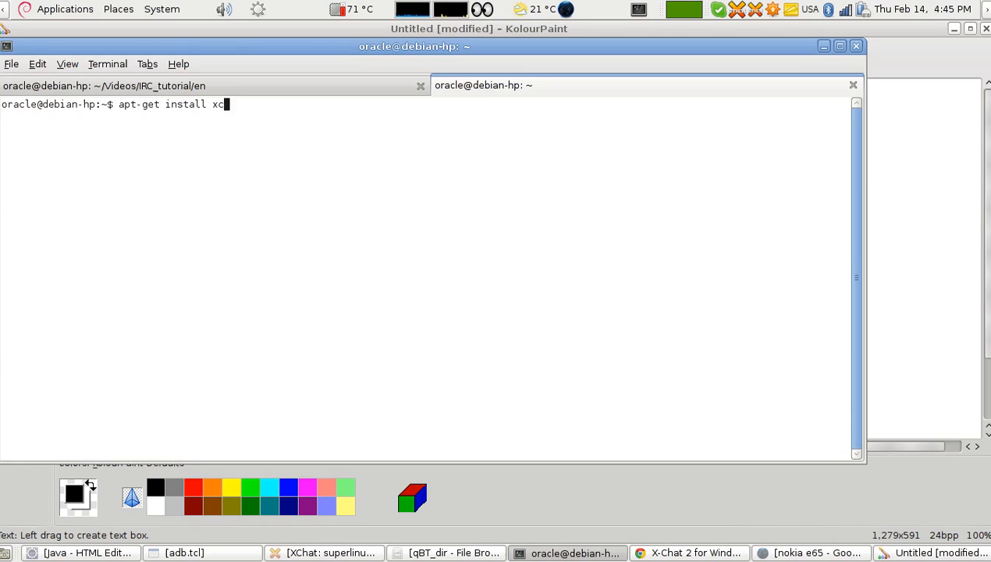
text(hat)
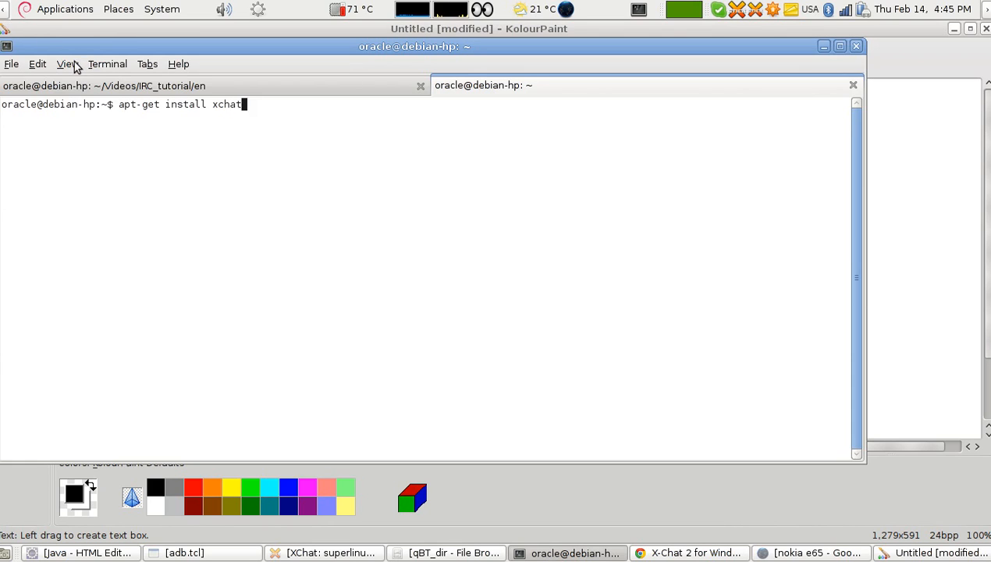
click(67, 64)
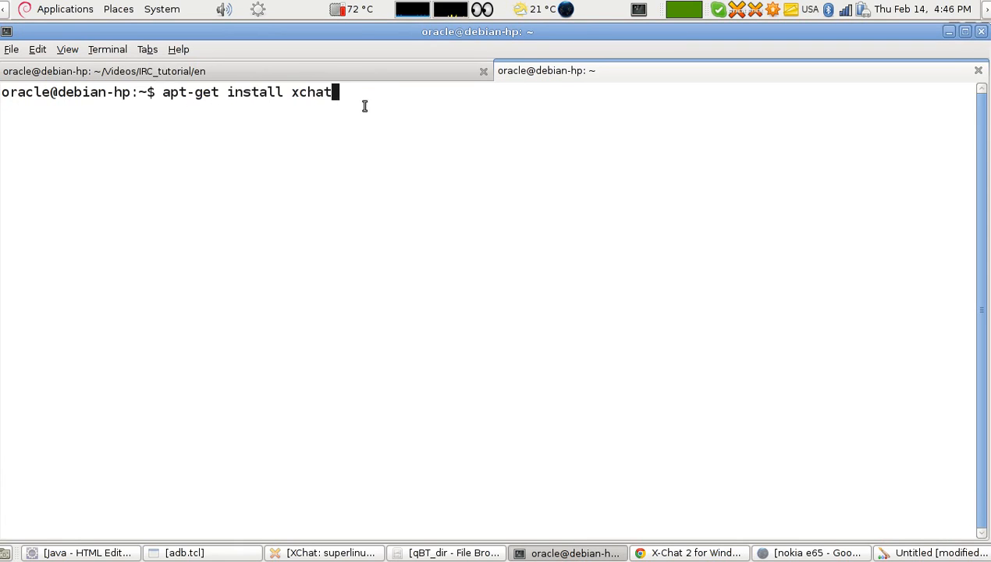
mouse_move(373, 106)
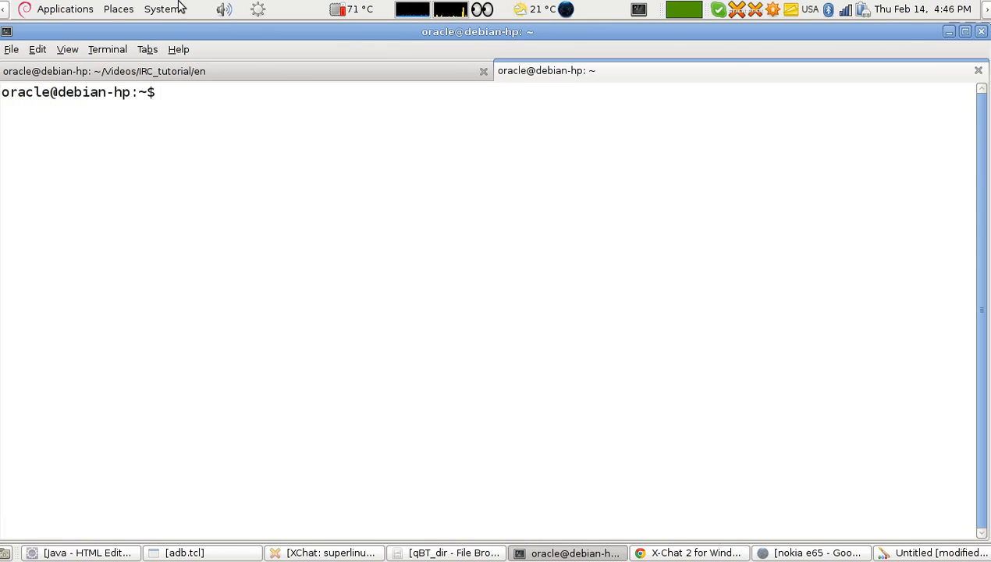
Step: Launch Synaptic Package Manager from System Administration and confirm the password
click(162, 9)
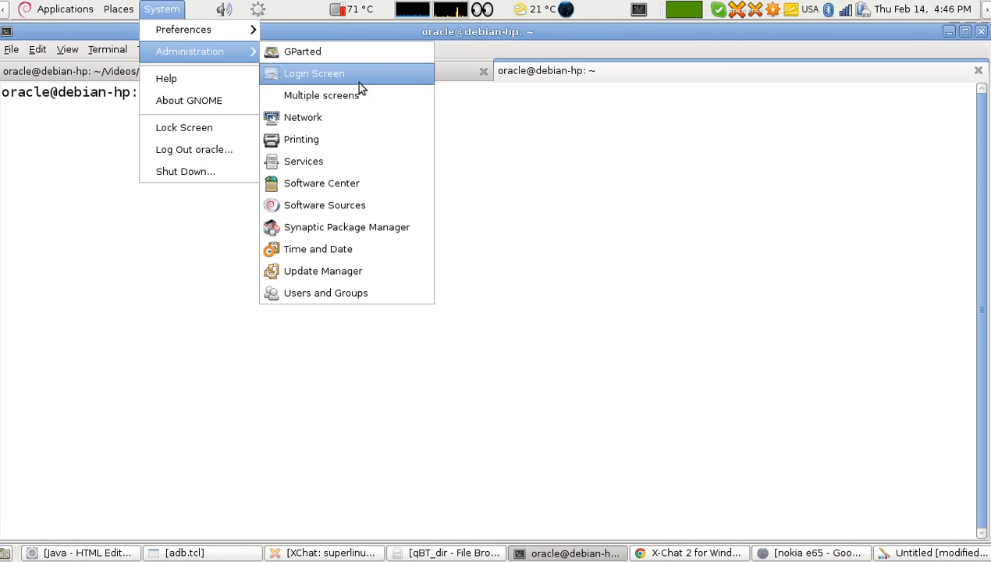
mouse_move(331, 228)
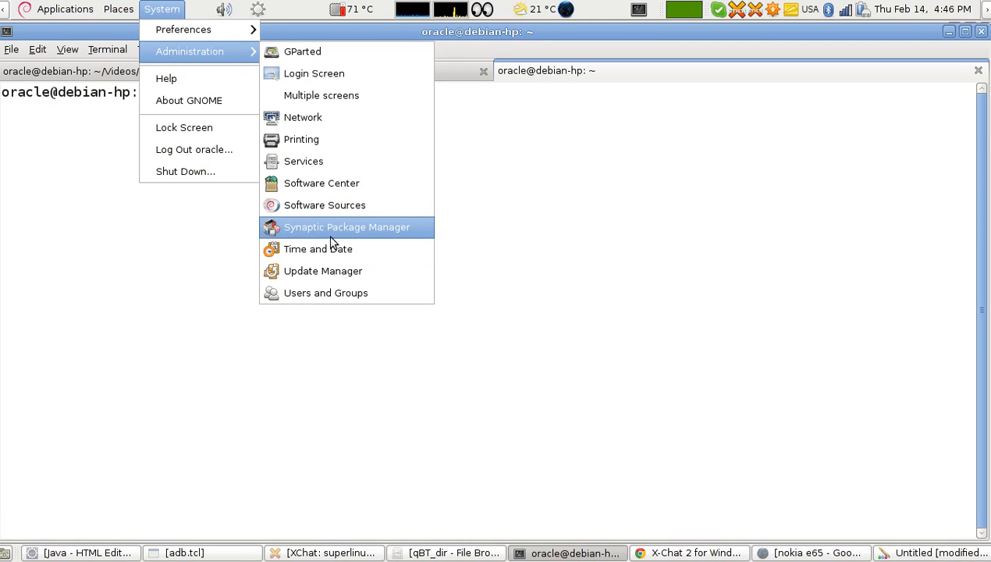
click(347, 228)
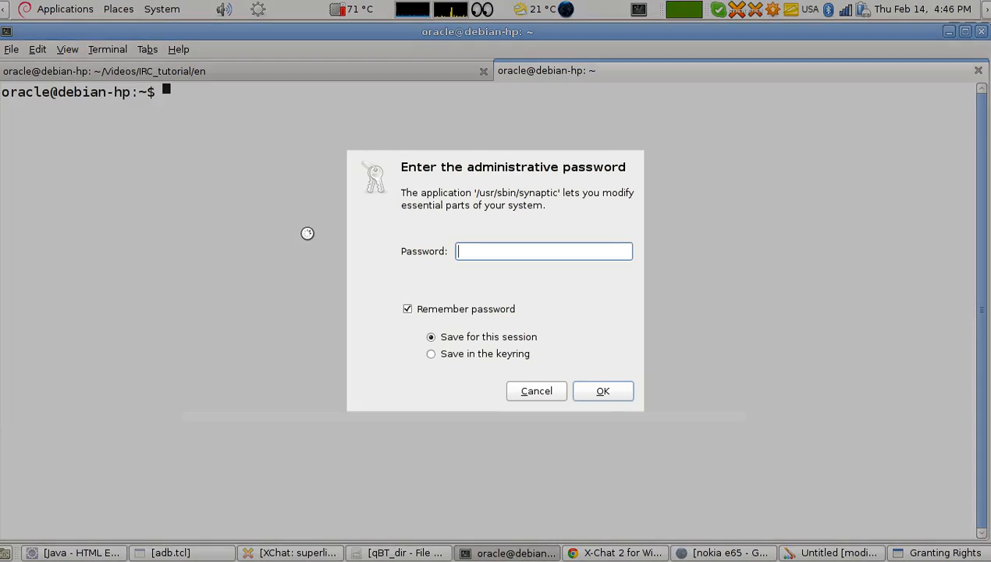
click(537, 390)
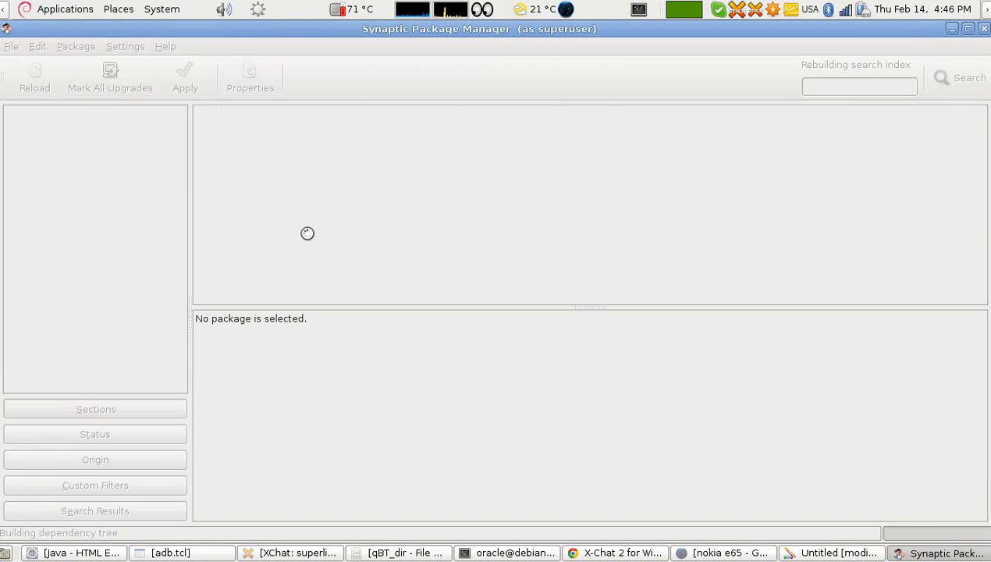
Step: Search Synaptic for xchat and bring up actions for the xchat package
text(xchat)
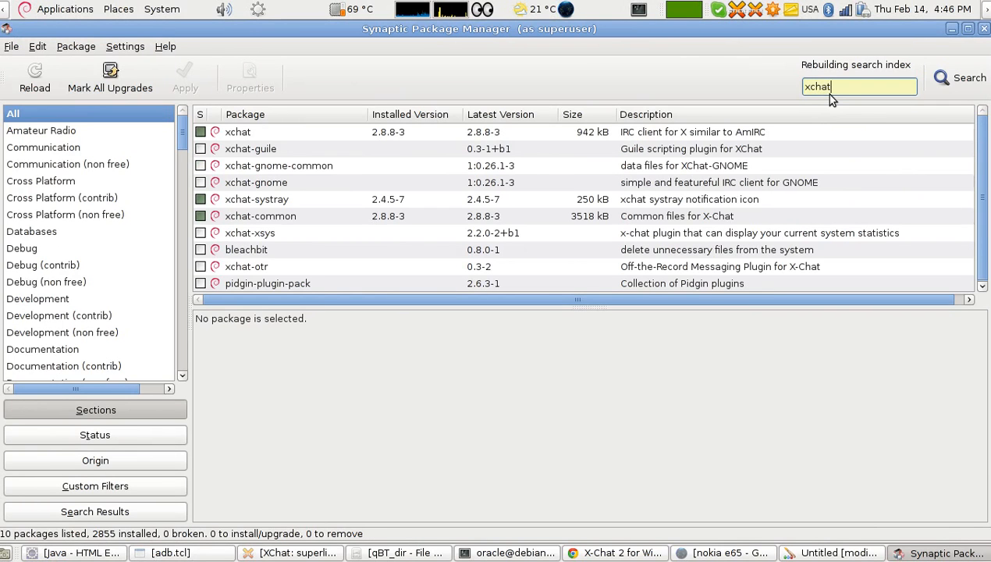
click(237, 132)
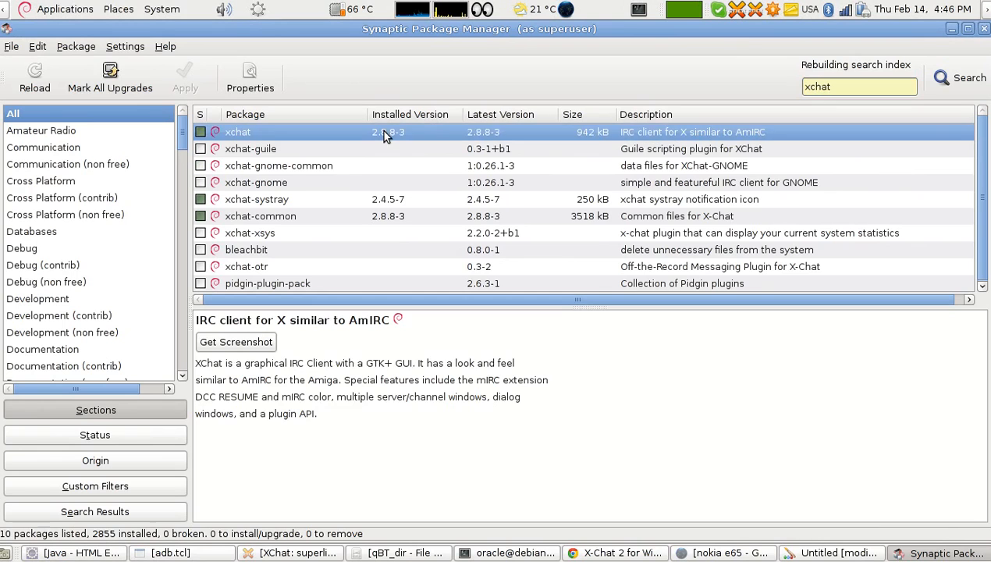
right_click(237, 131)
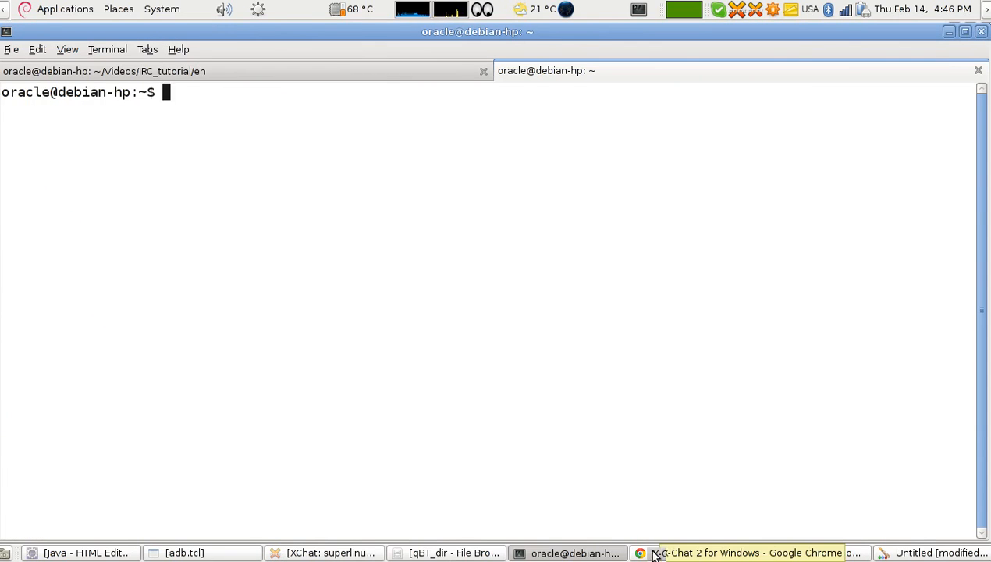
Step: Switch from the X-Chat 2 for Windows download page to the mIRC website tab
click(750, 553)
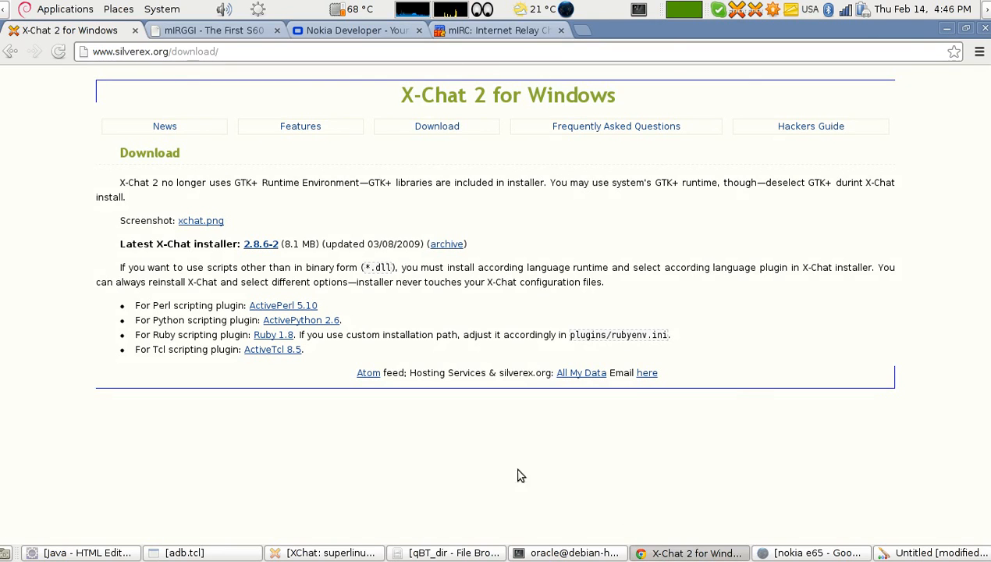
mouse_move(506, 465)
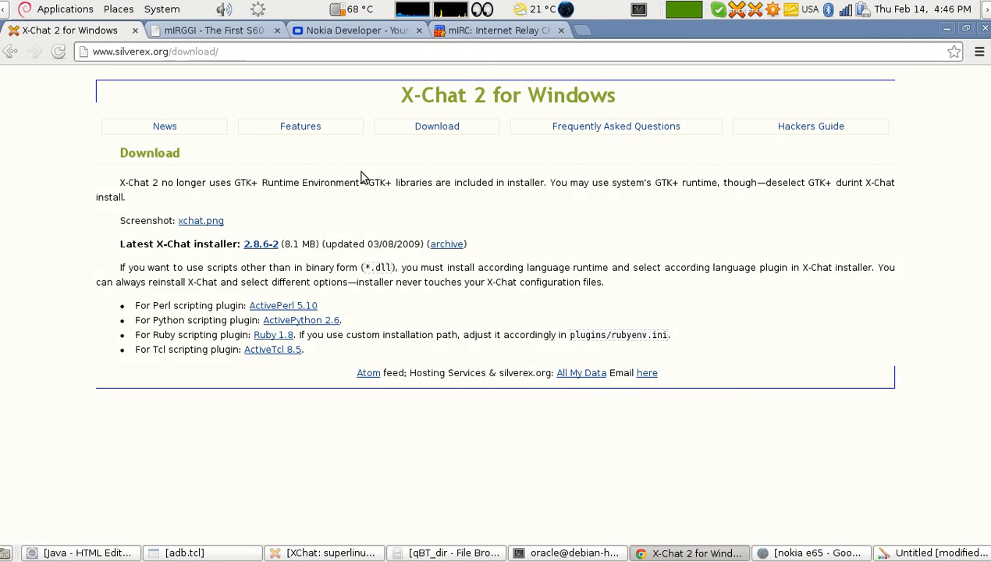
click(499, 29)
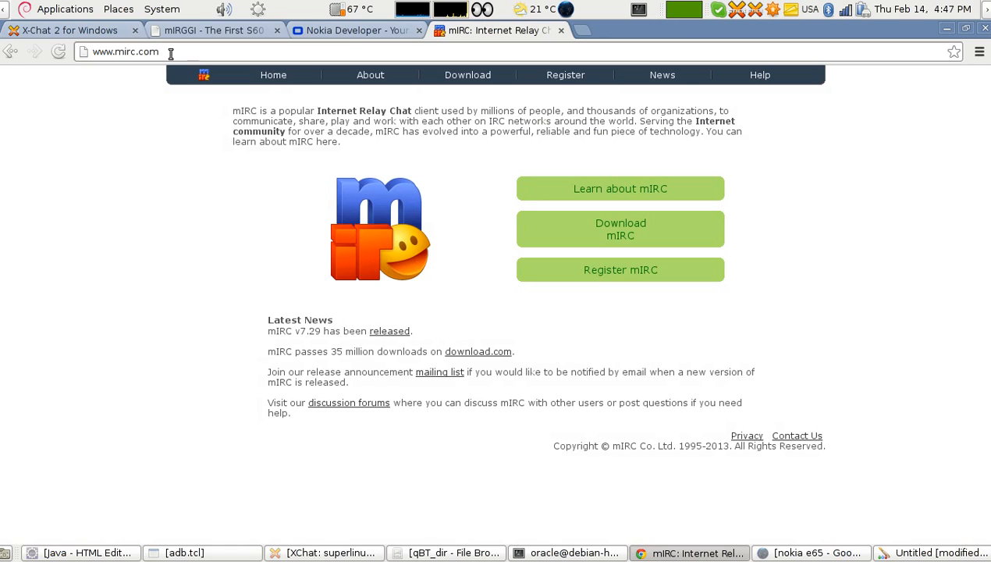
mouse_move(75, 45)
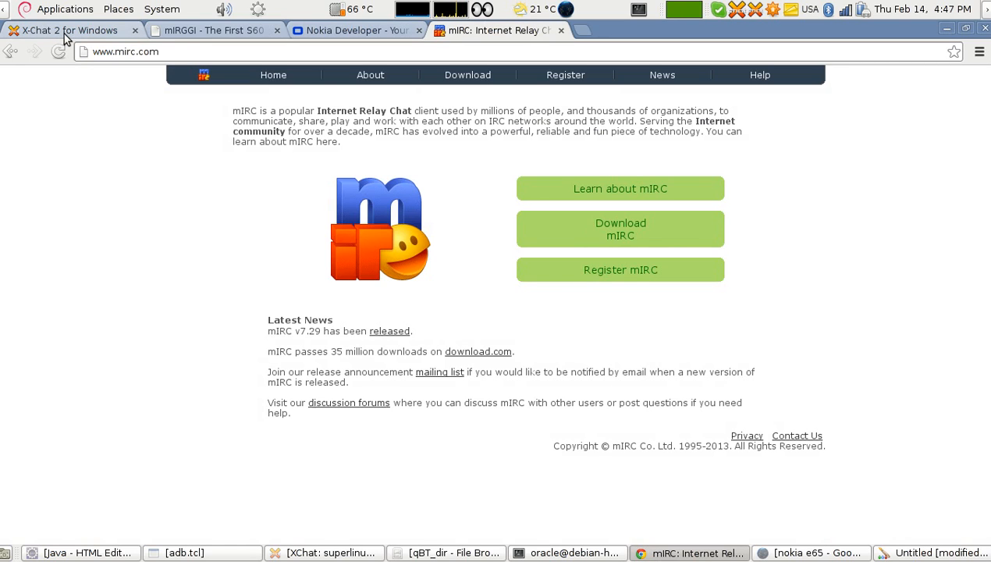
Step: Select the whole web address of the X-Chat 2 for Windows download page
click(71, 29)
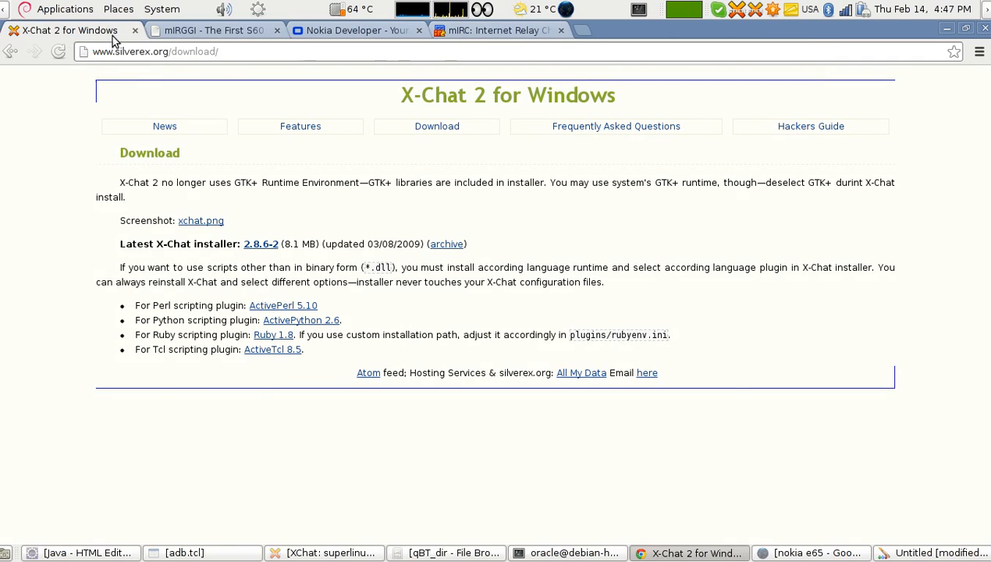
double_click(201, 52)
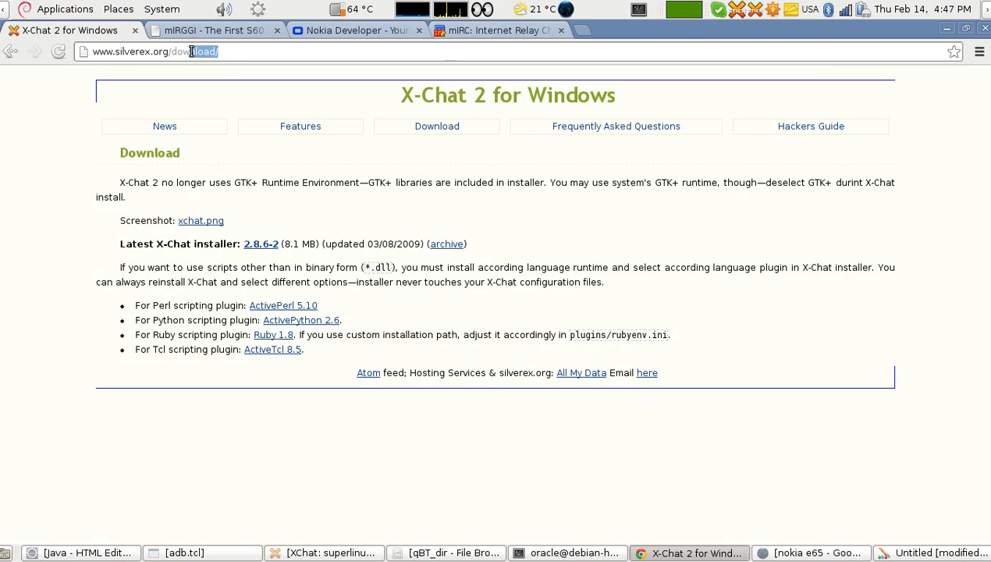
click(157, 52)
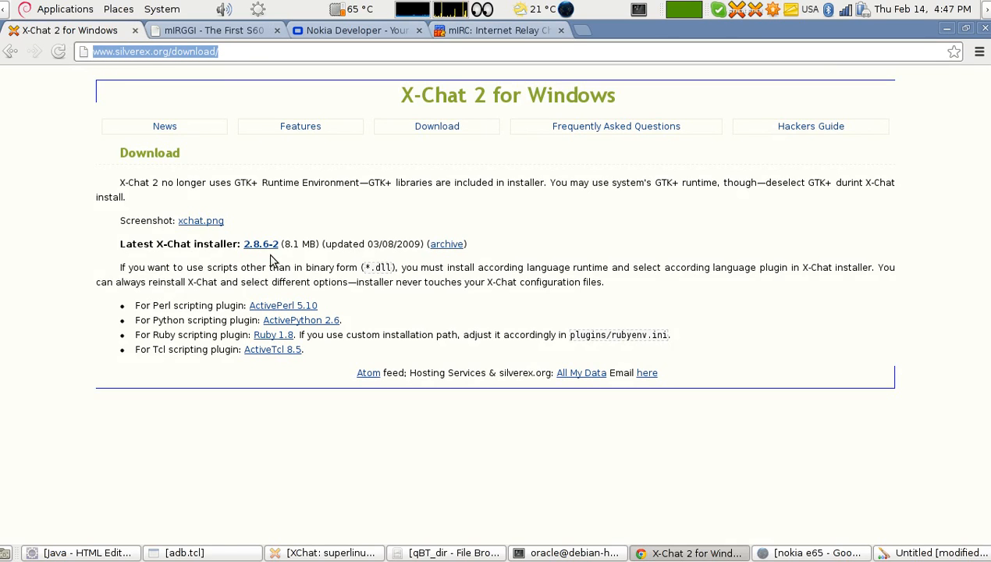
mouse_move(261, 243)
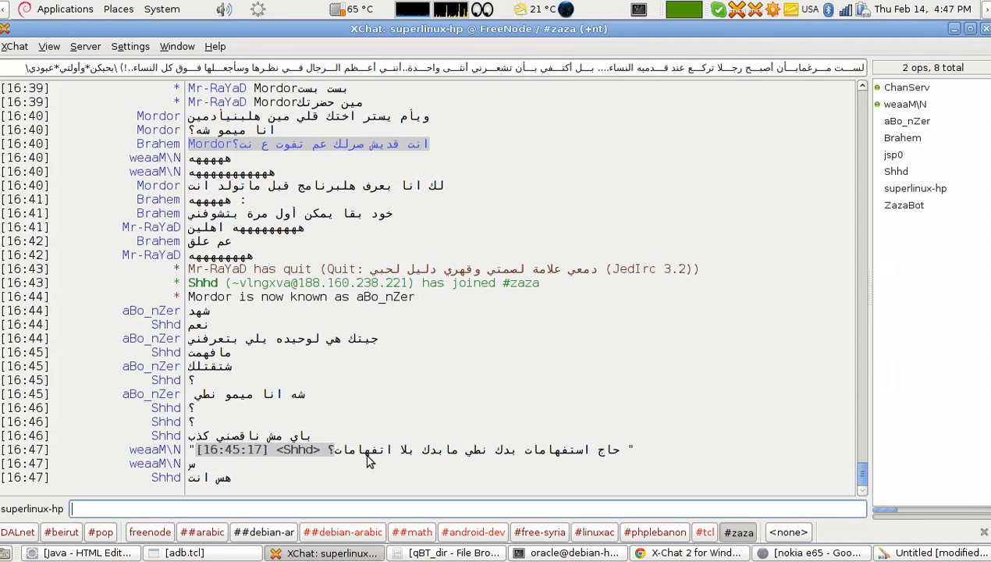
Step: Return from XChat to the X-Chat 2 for Windows download page in Chrome
double_click(574, 269)
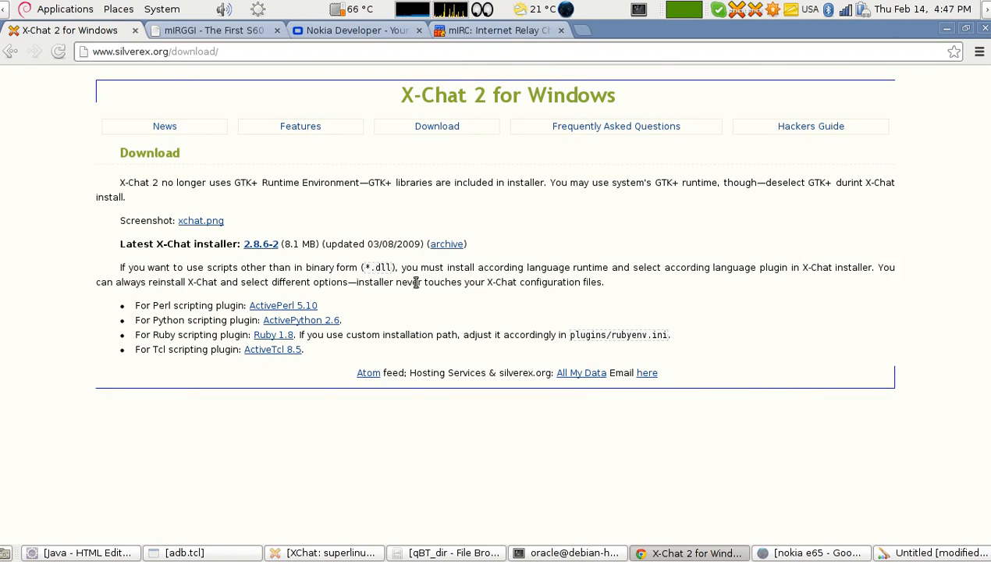
mouse_move(392, 217)
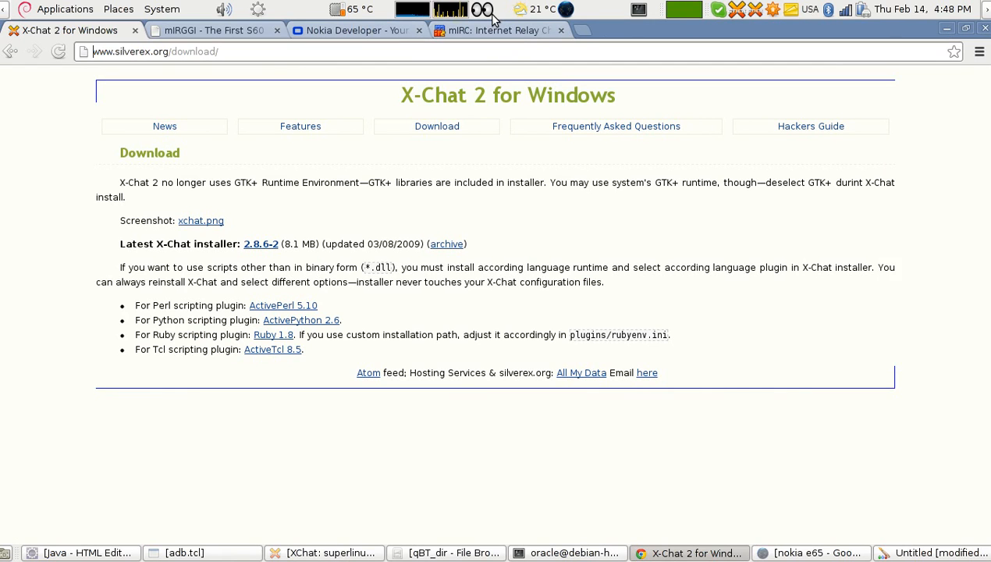
Step: Search for 'jedIRC' in a new tab and open the official JedIrc site
click(581, 30)
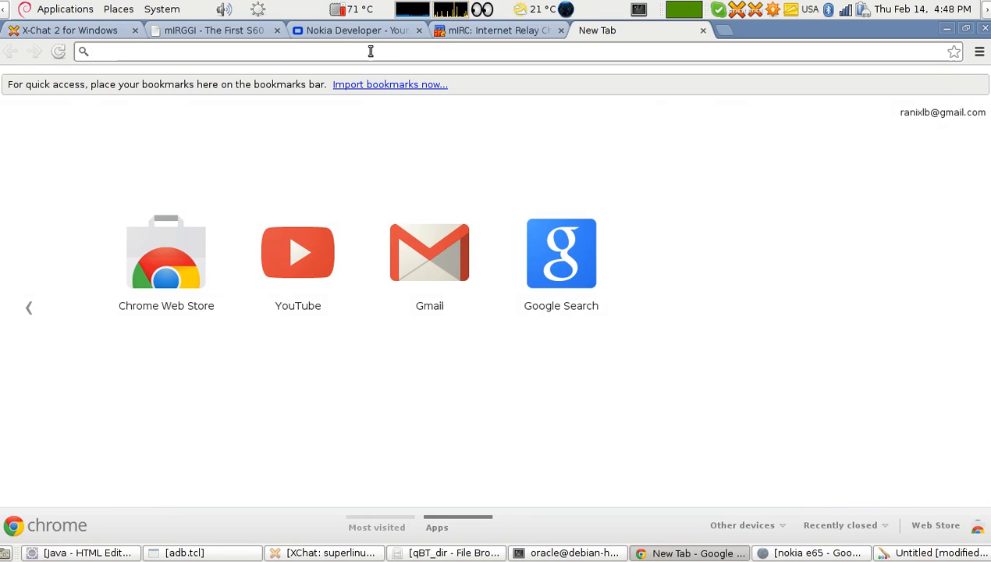
text(j)
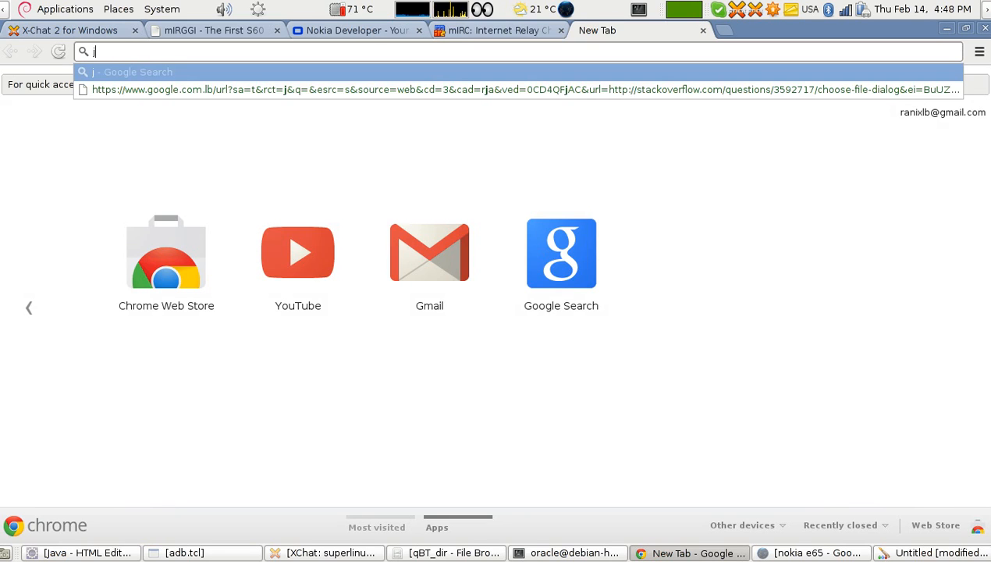
text(ed)
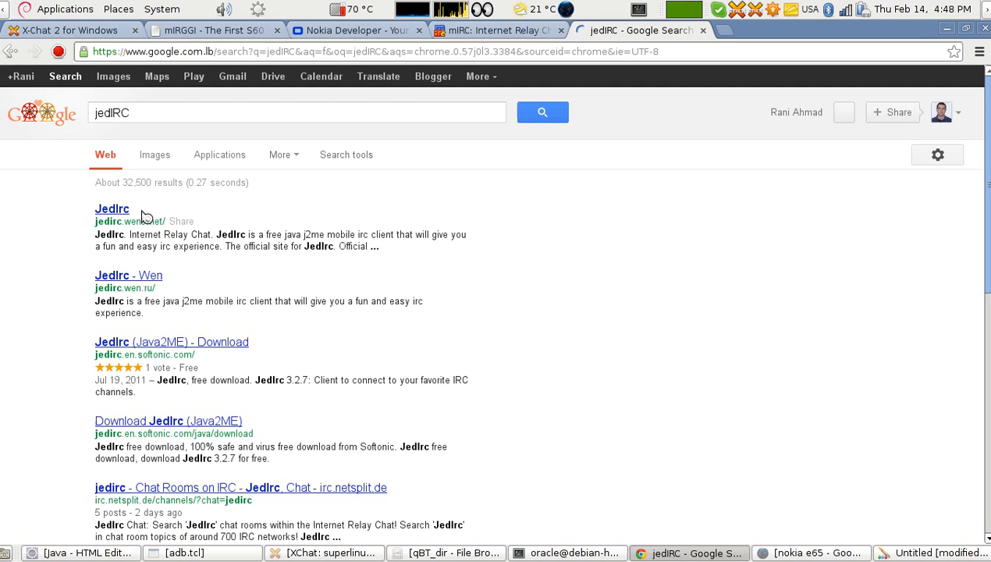
click(113, 209)
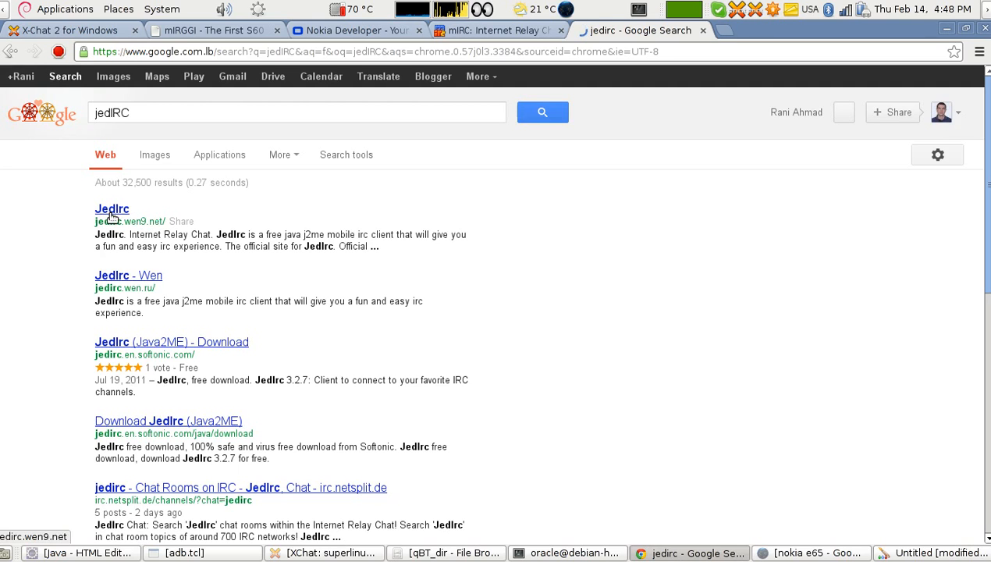
click(112, 209)
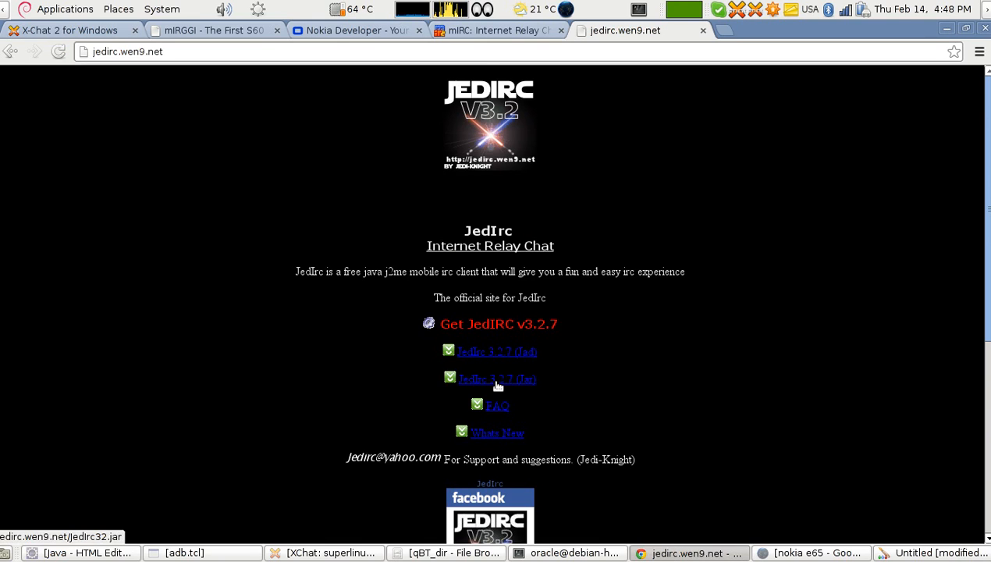
mouse_move(617, 150)
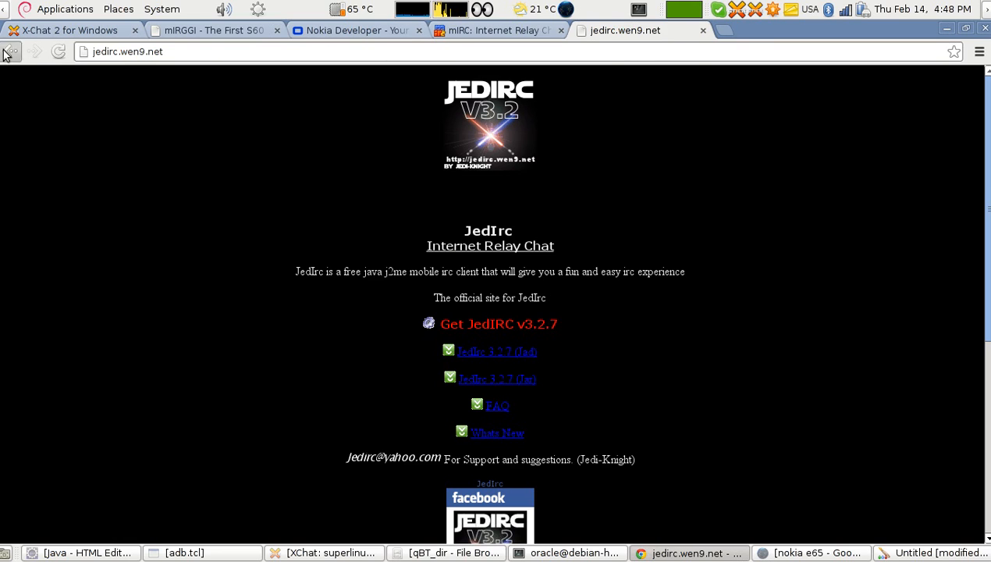
Step: Search for 'virca irc', open The Virca IRC MIDlet! result, then switch to the mIRGGI page
click(11, 50)
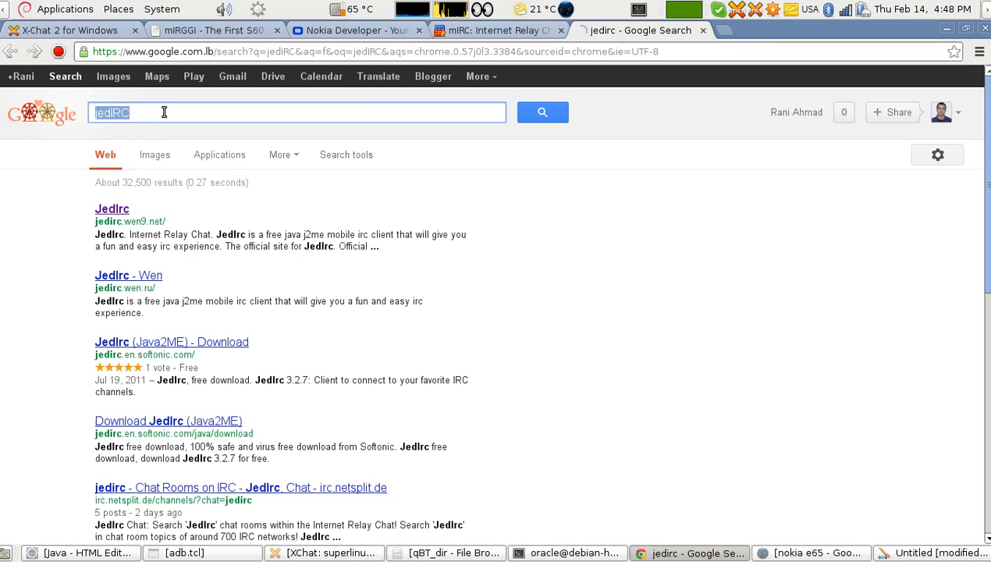
text(virca)
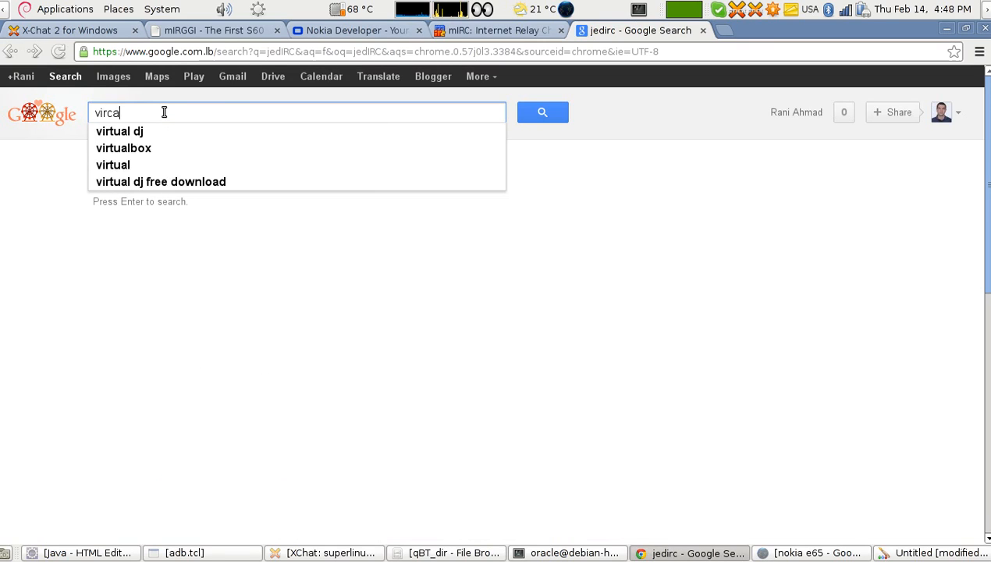
key(BackSpace)
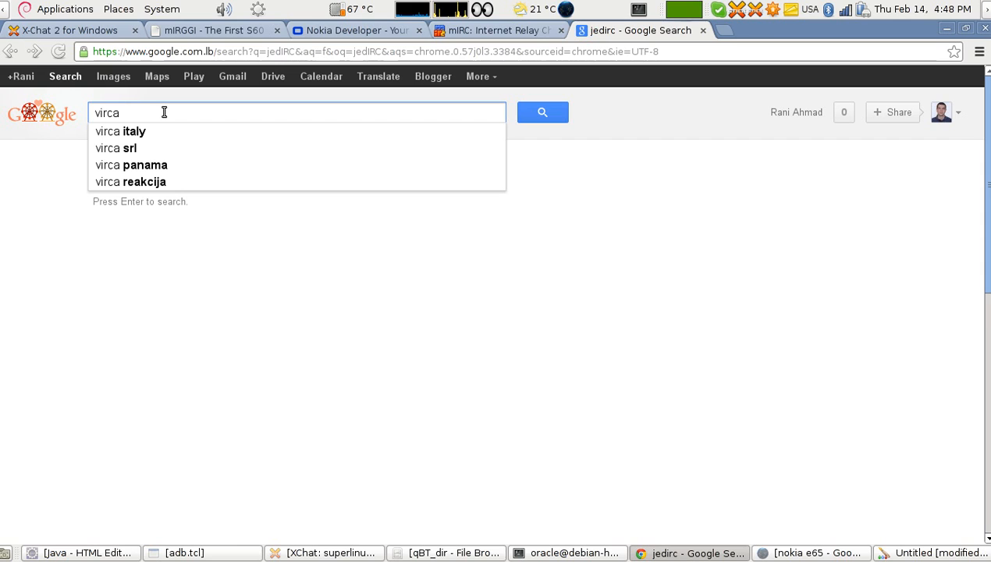
text(irc)
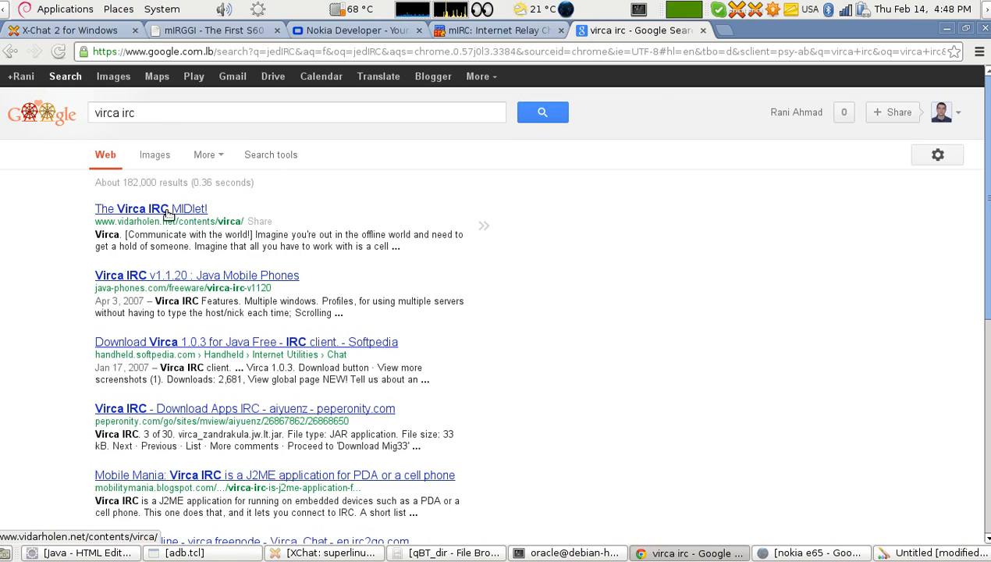
click(149, 209)
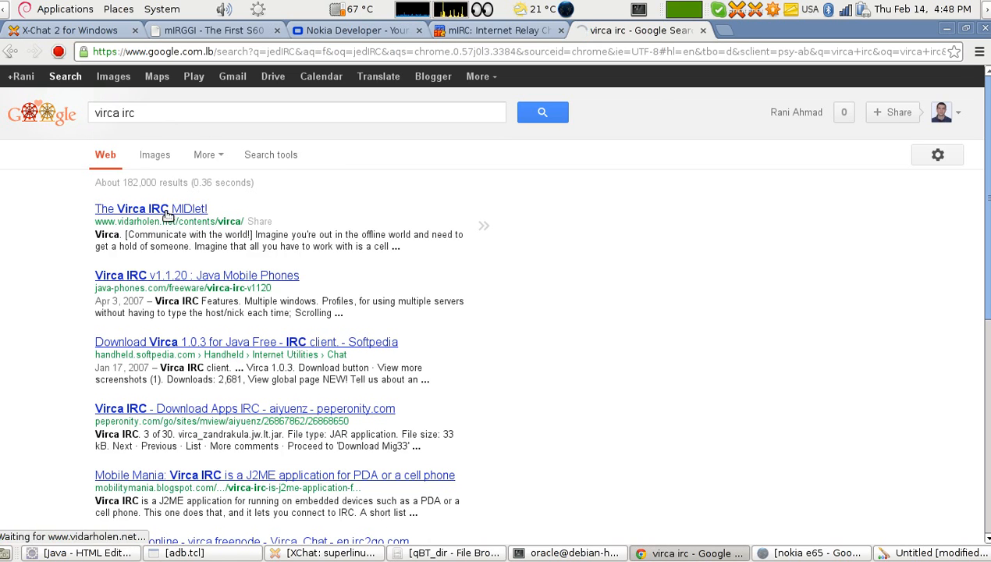
click(151, 210)
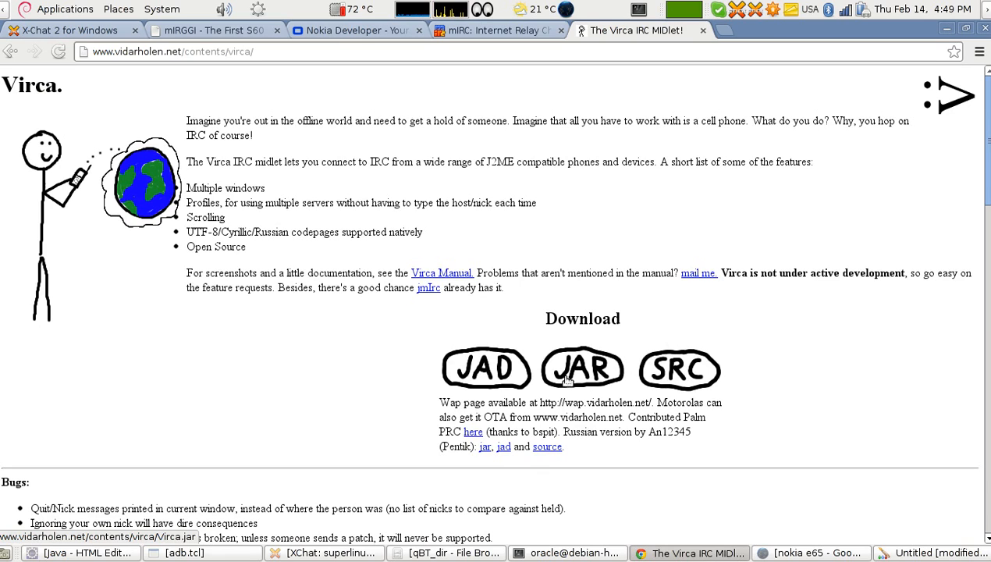
mouse_move(306, 194)
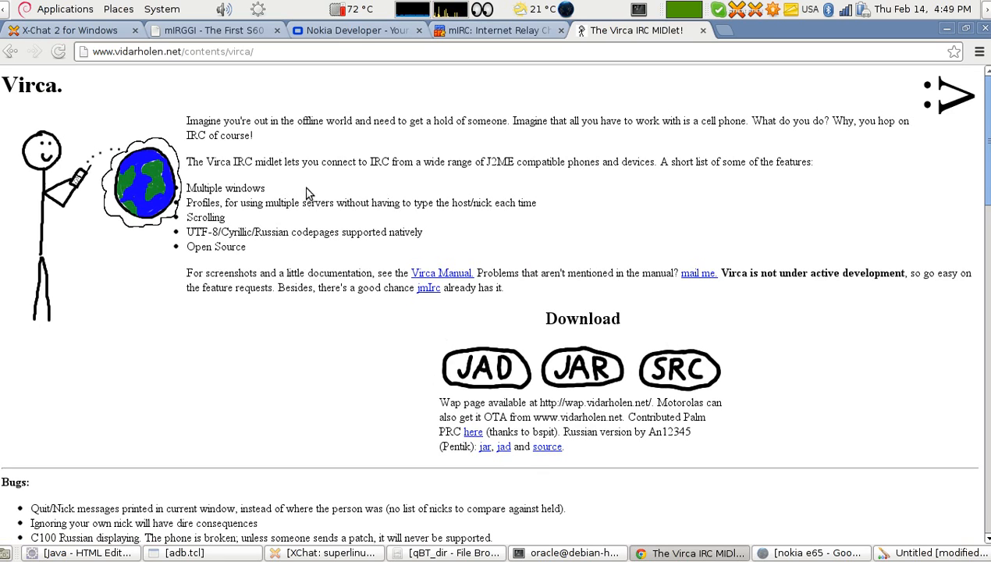
mouse_move(273, 150)
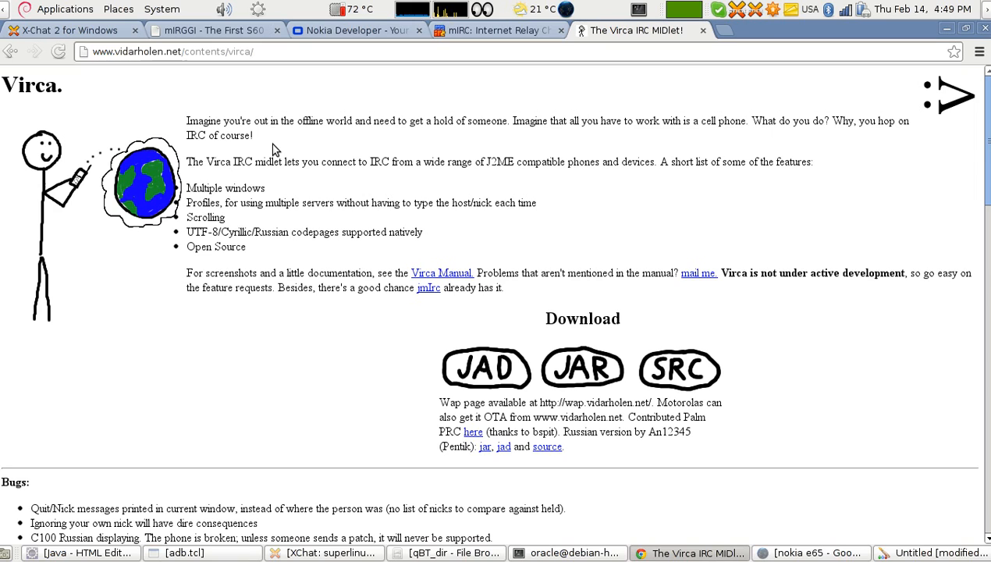
mouse_move(272, 118)
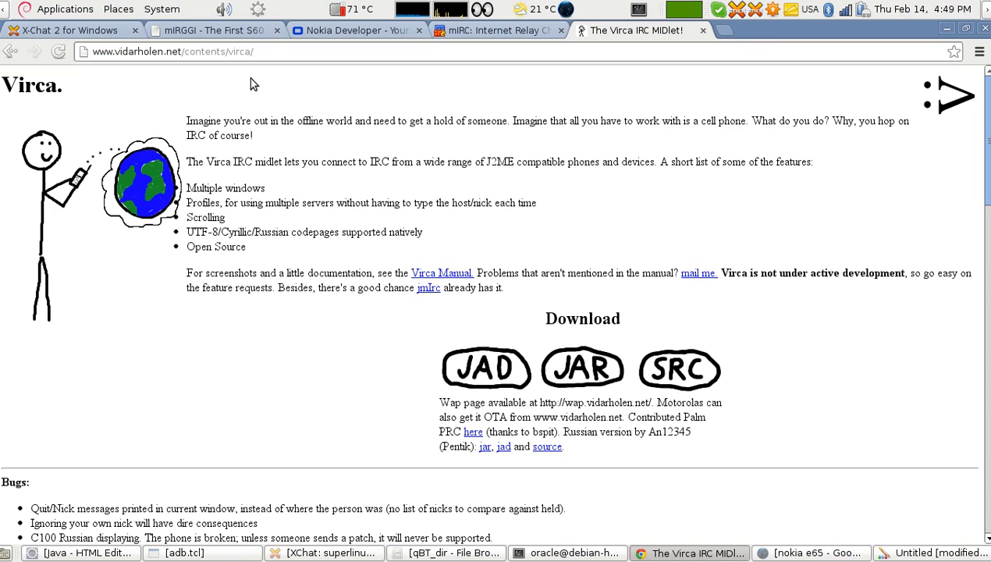
mouse_move(211, 31)
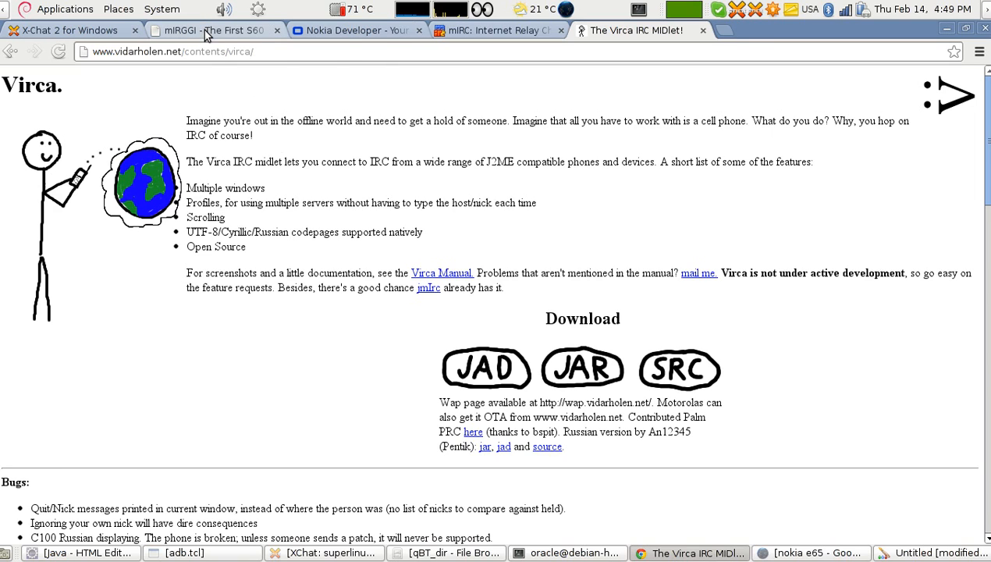
click(210, 30)
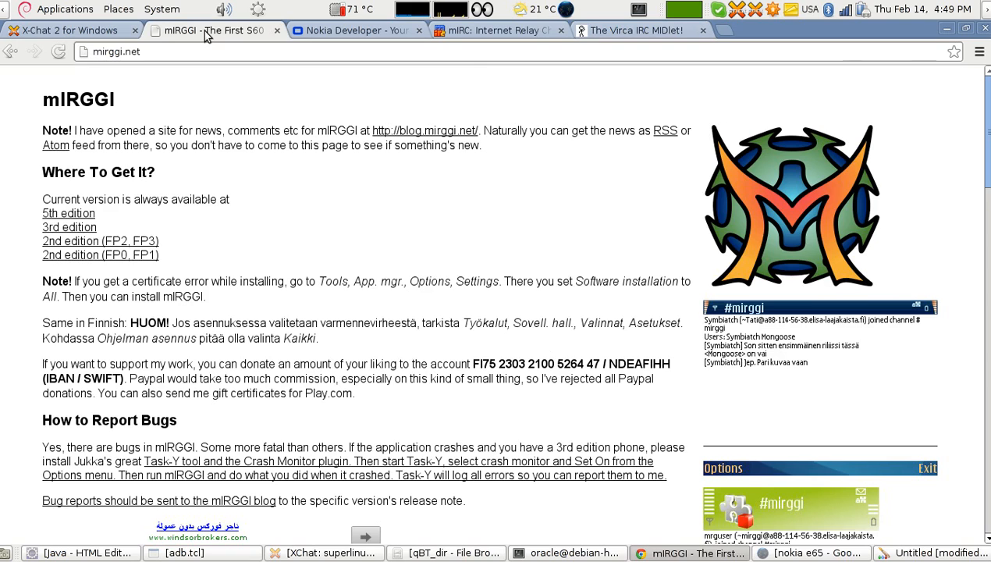
mouse_move(211, 30)
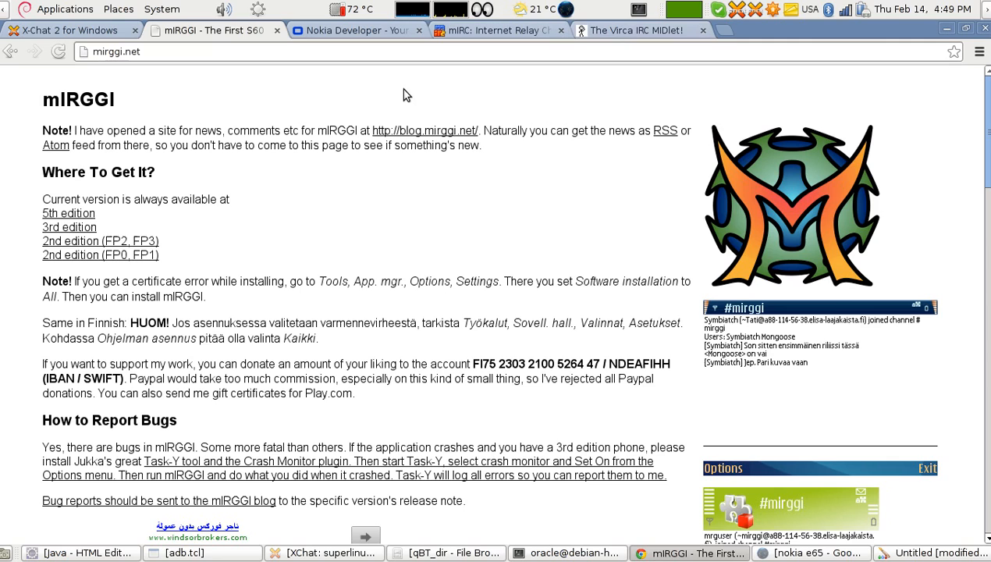
mouse_move(300, 142)
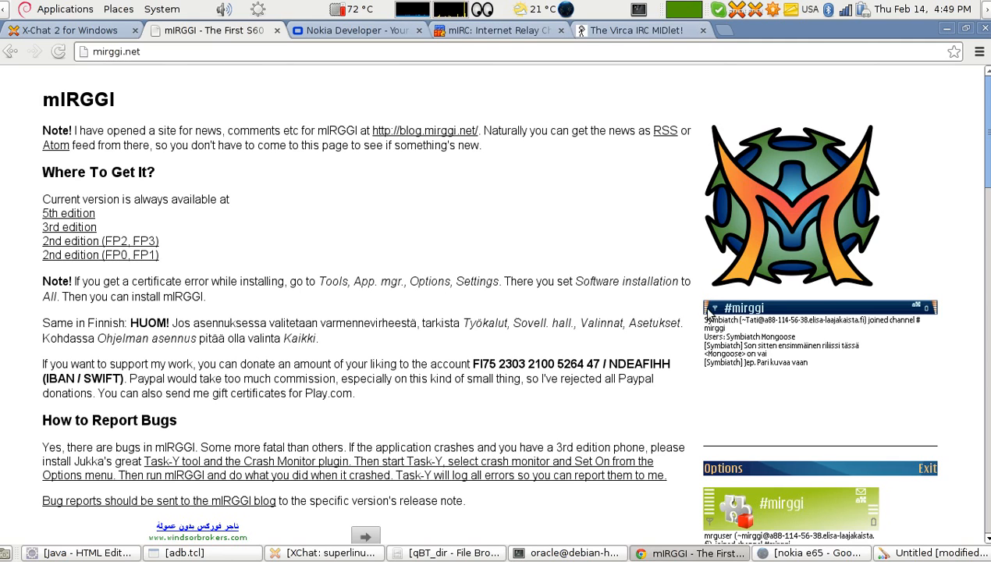
Step: Scroll through the mIRGGI page, revisit the Virca IRC MIDlet page, then return to mIRGGI
scroll(down, 3)
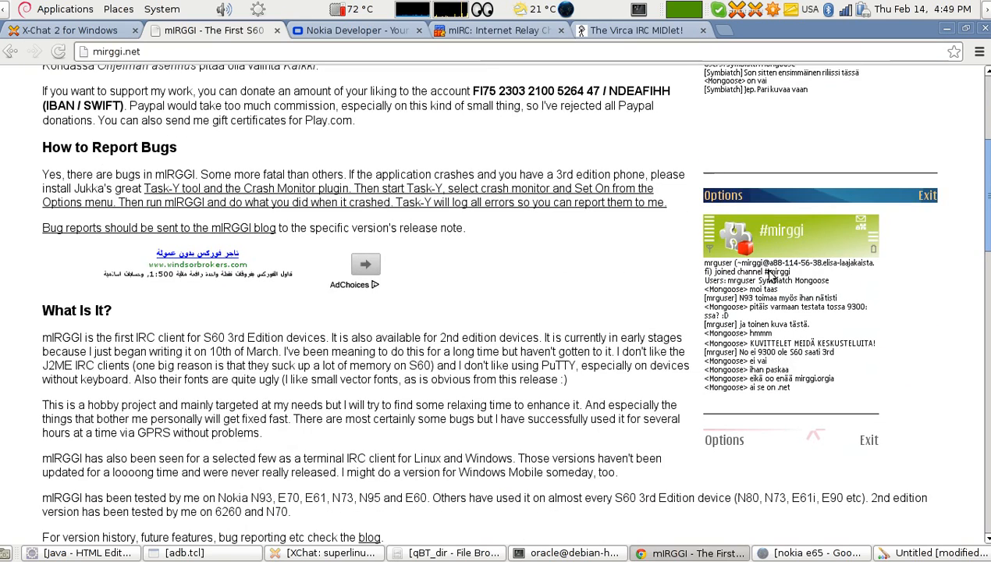
mouse_move(836, 284)
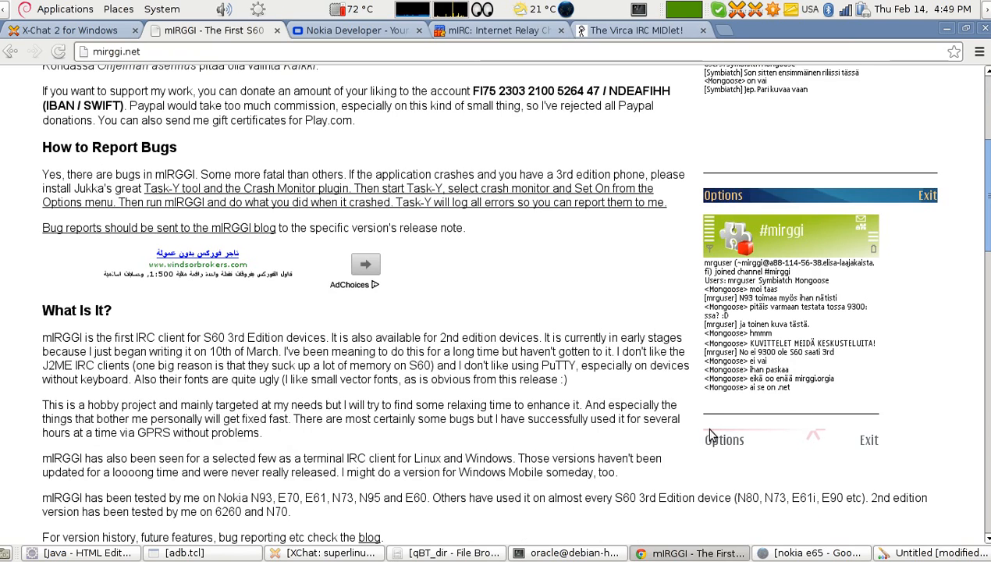
mouse_move(877, 427)
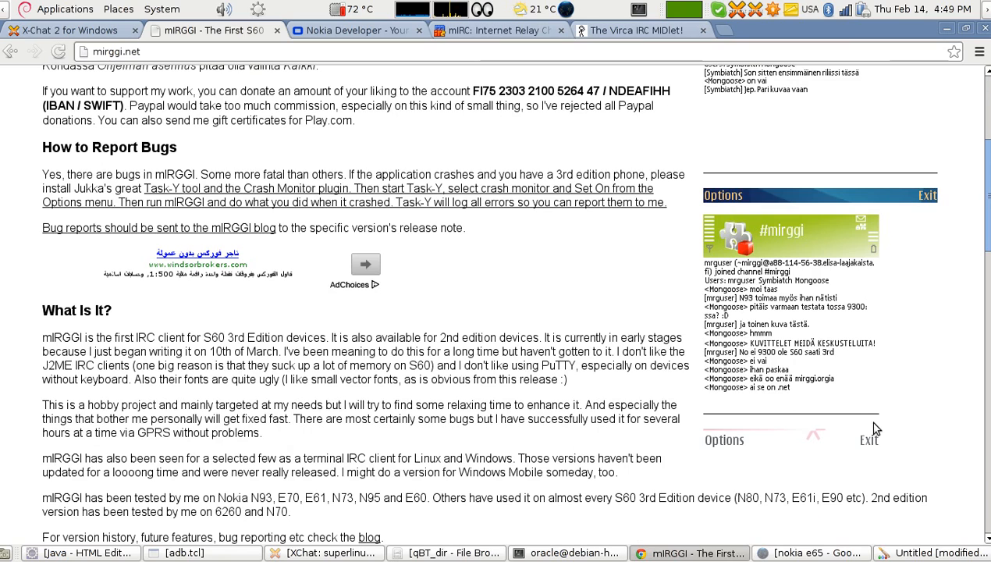
mouse_move(893, 430)
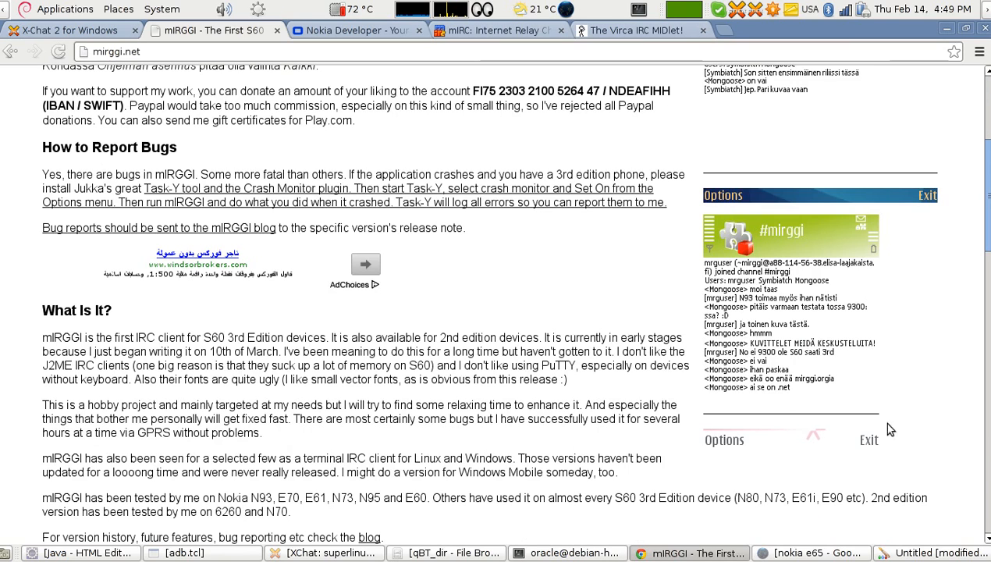
mouse_move(753, 278)
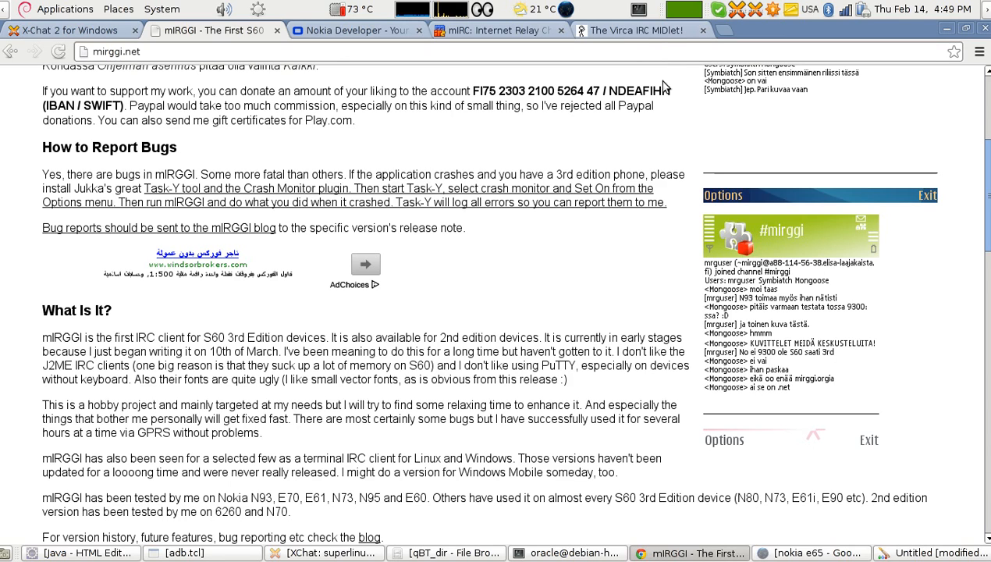
click(637, 29)
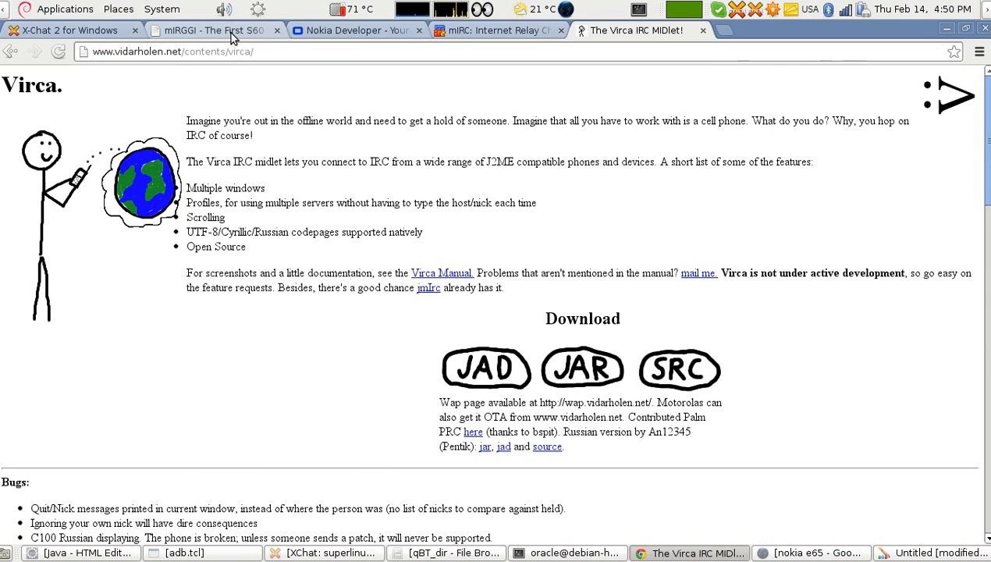
click(211, 29)
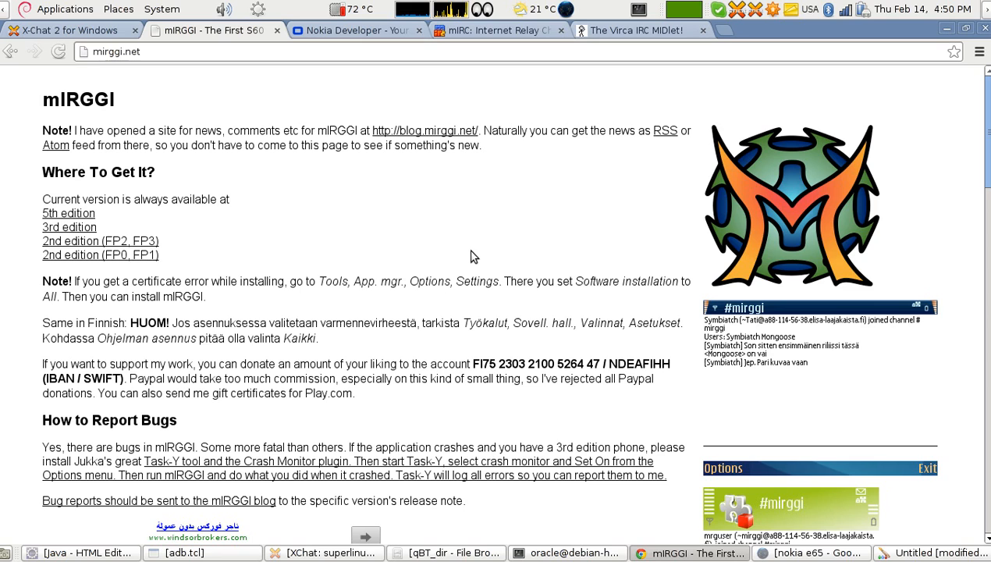
mouse_move(271, 237)
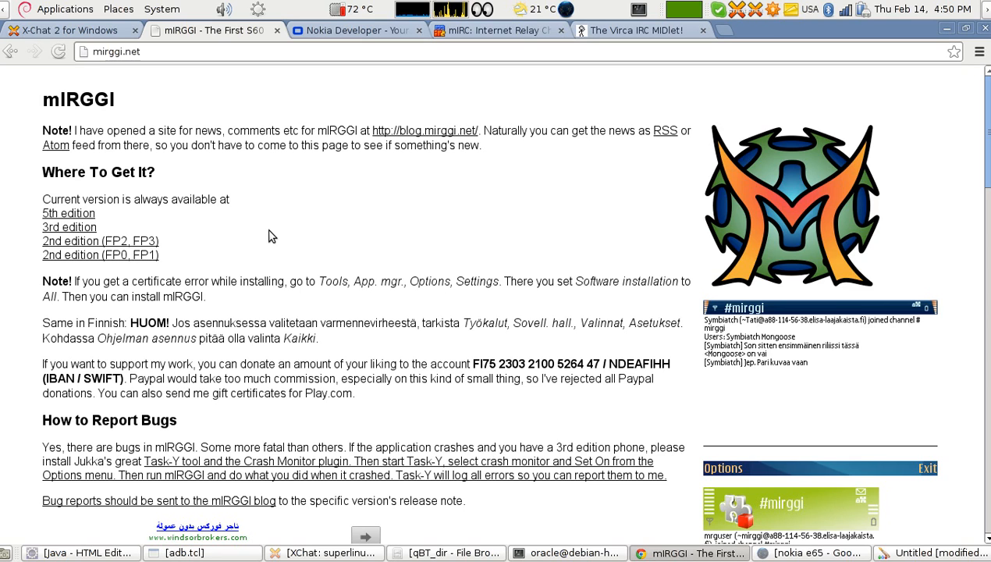
mouse_move(69, 213)
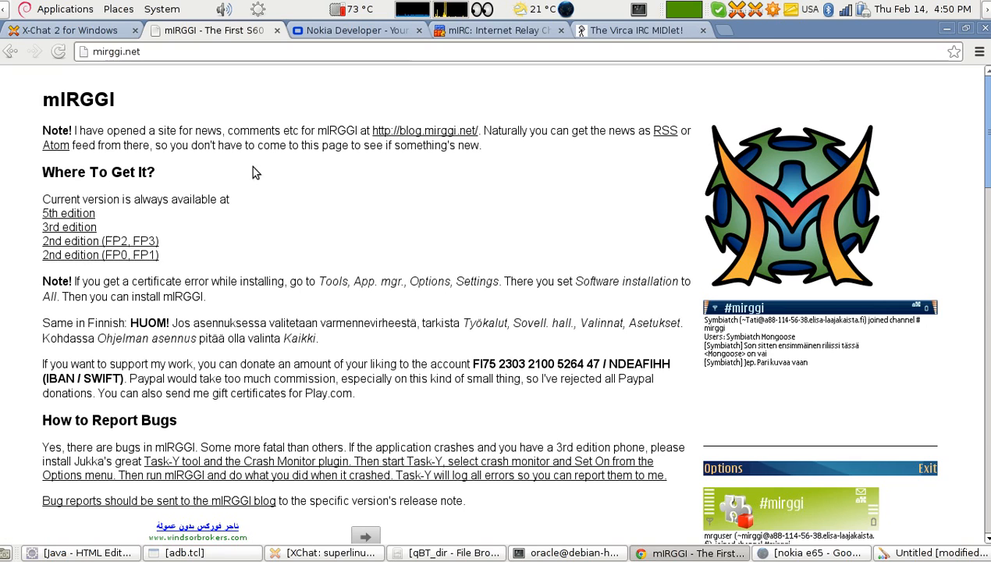
Step: Switch to the Nokia Developer site and expand its Devices menu
click(355, 30)
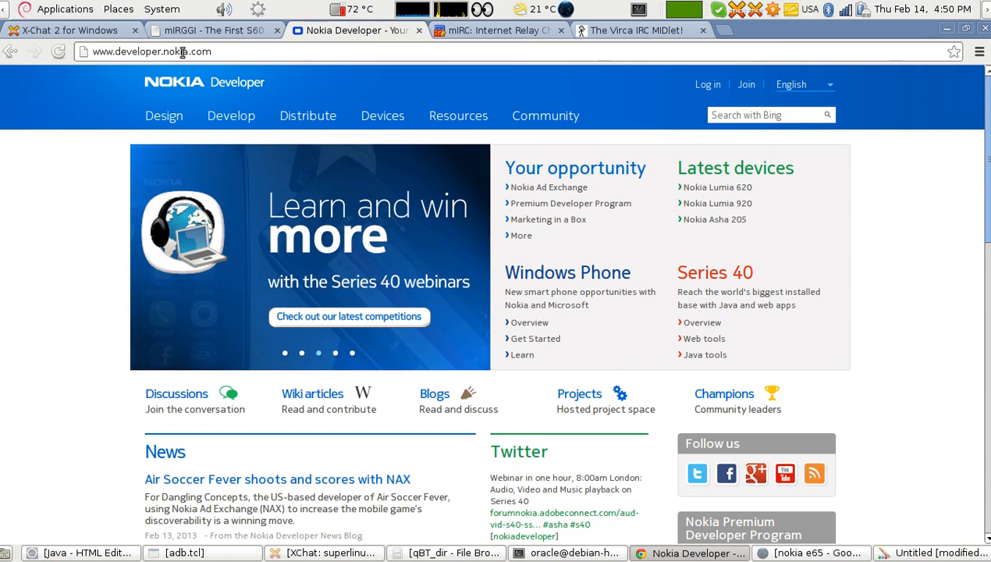
click(382, 115)
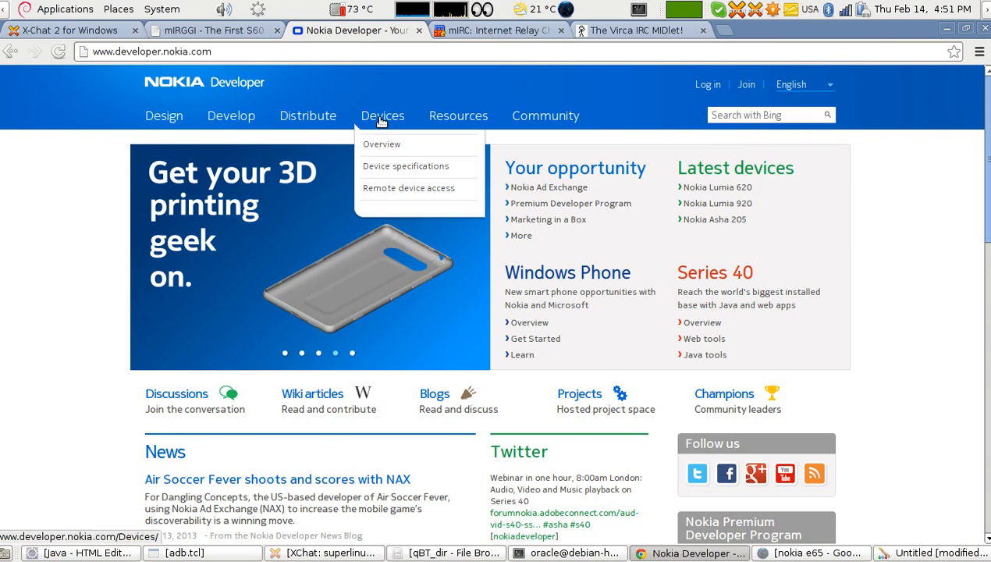
mouse_move(381, 143)
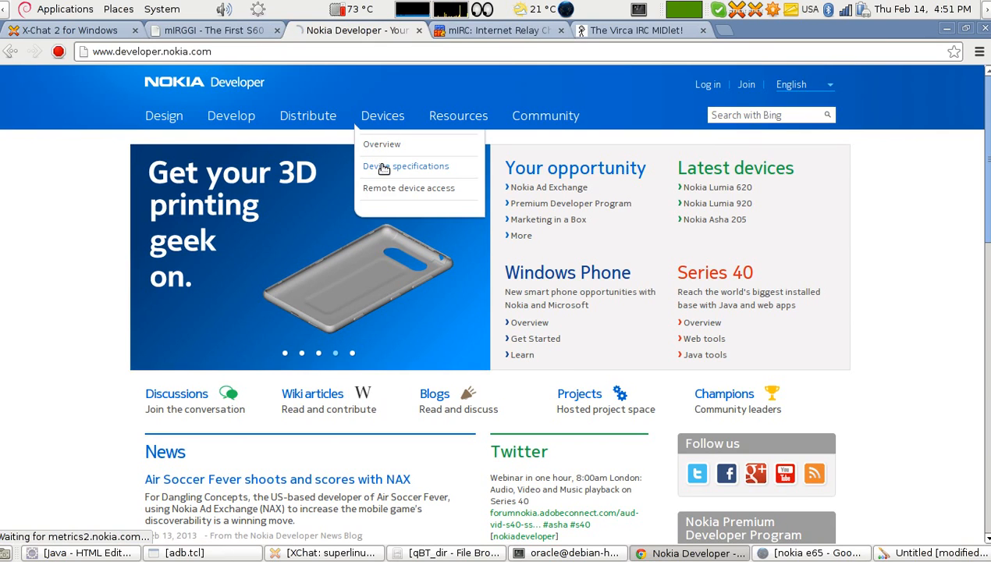
Step: From Device specifications, choose Nokia E65 in the Select Device list to load its details
click(406, 166)
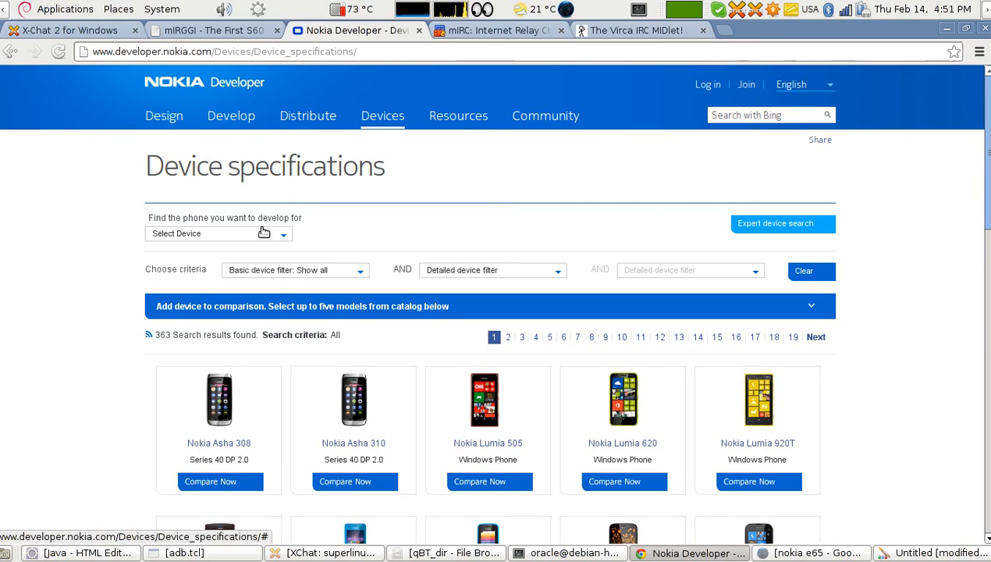
click(217, 234)
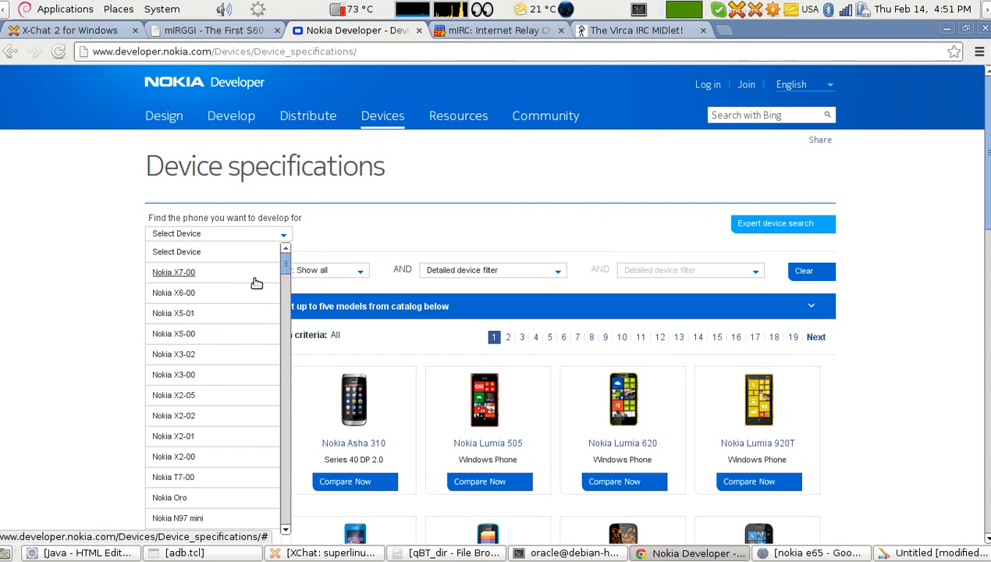
scroll(down, 3)
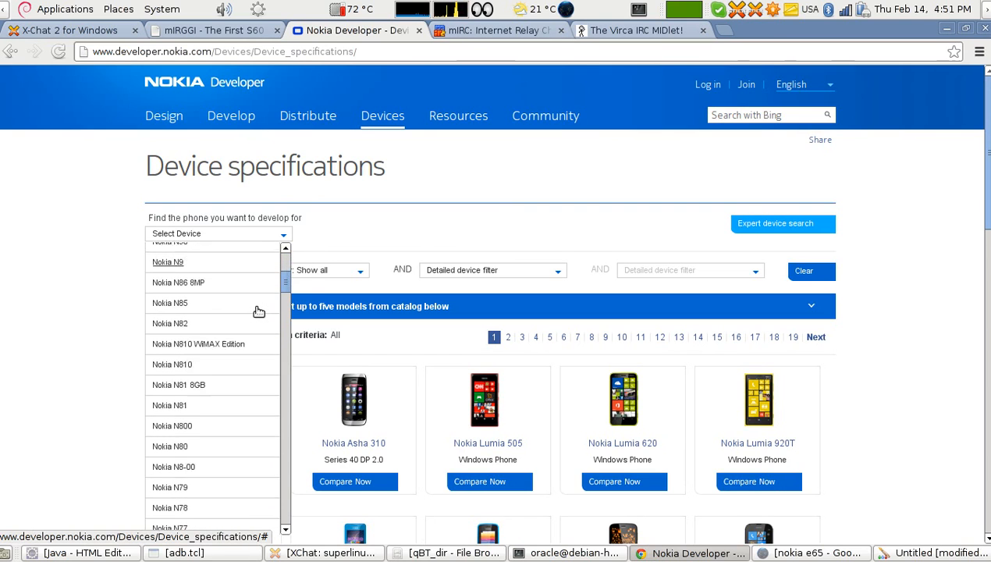
scroll(down, 3)
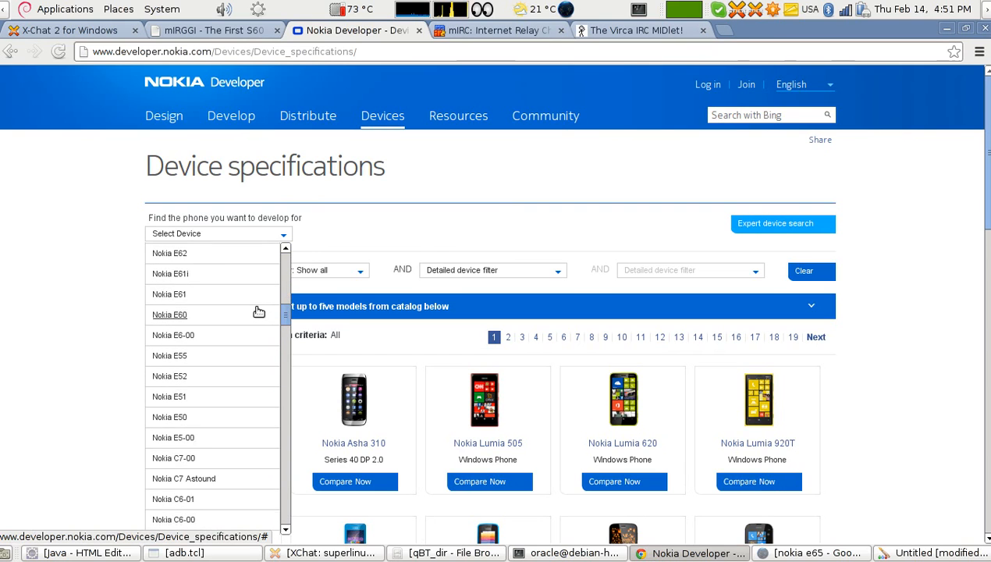
scroll(down, 3)
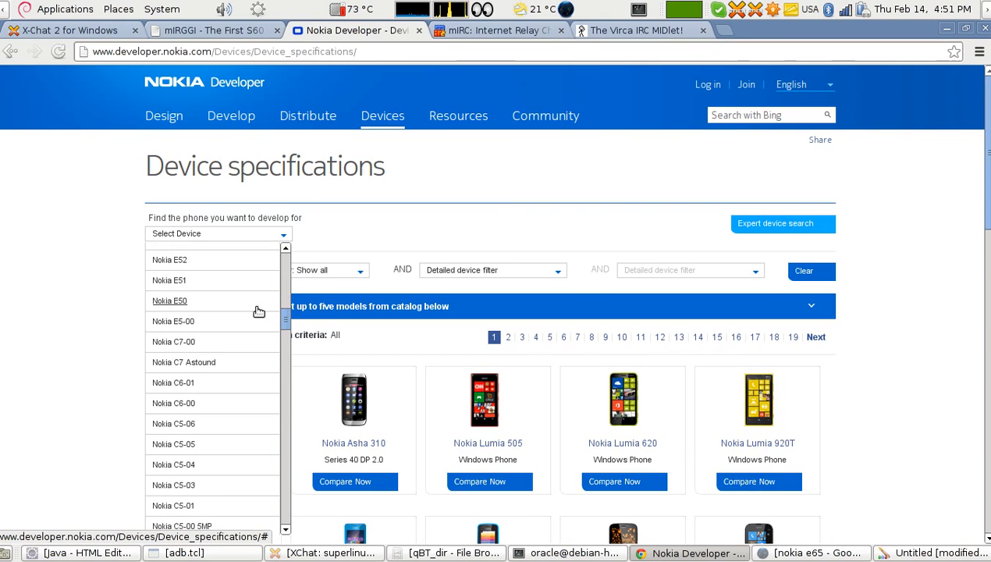
scroll(down, 3)
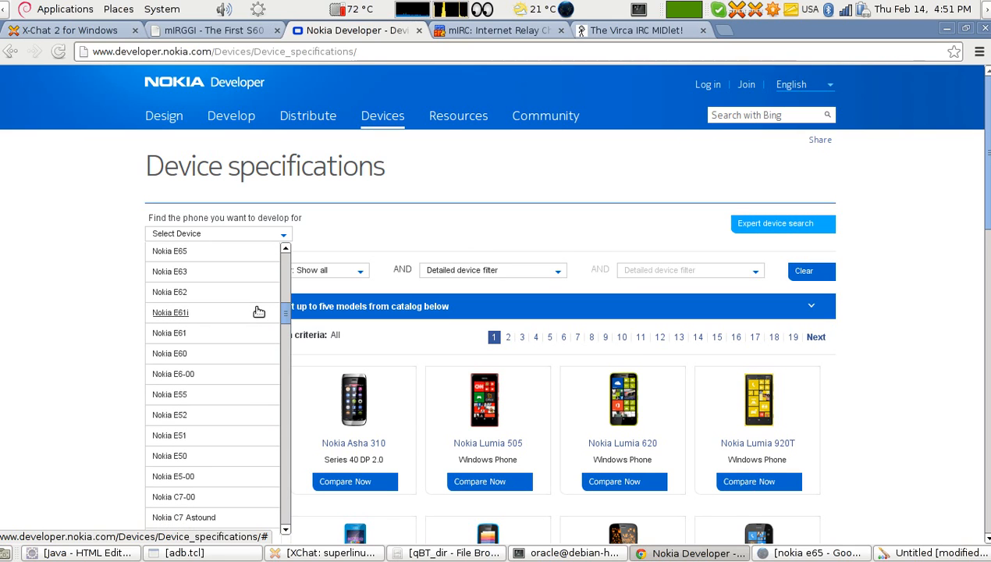
click(168, 250)
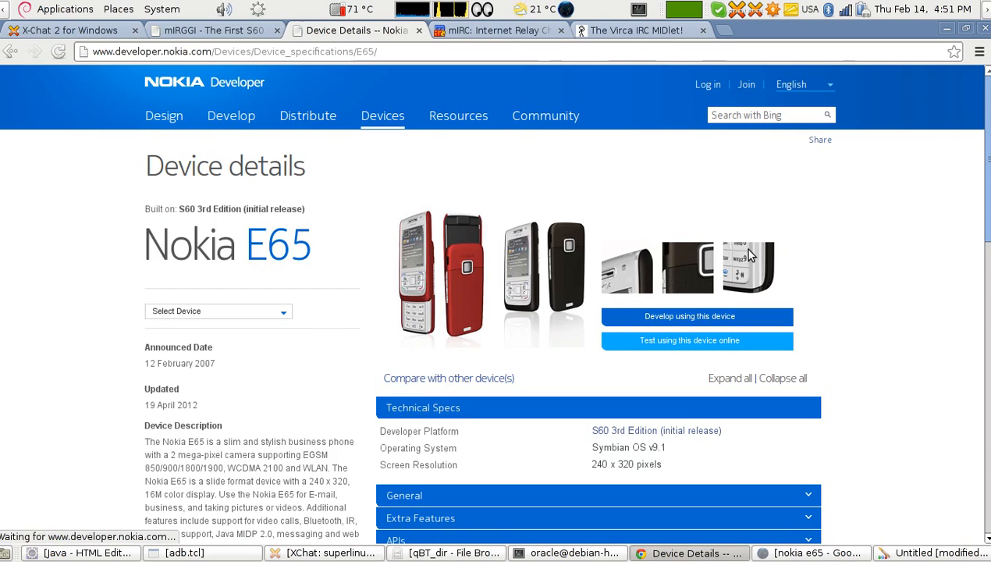
Step: Scroll the Nokia E65 details down to its technical specs and Connectivity section
scroll(down, 3)
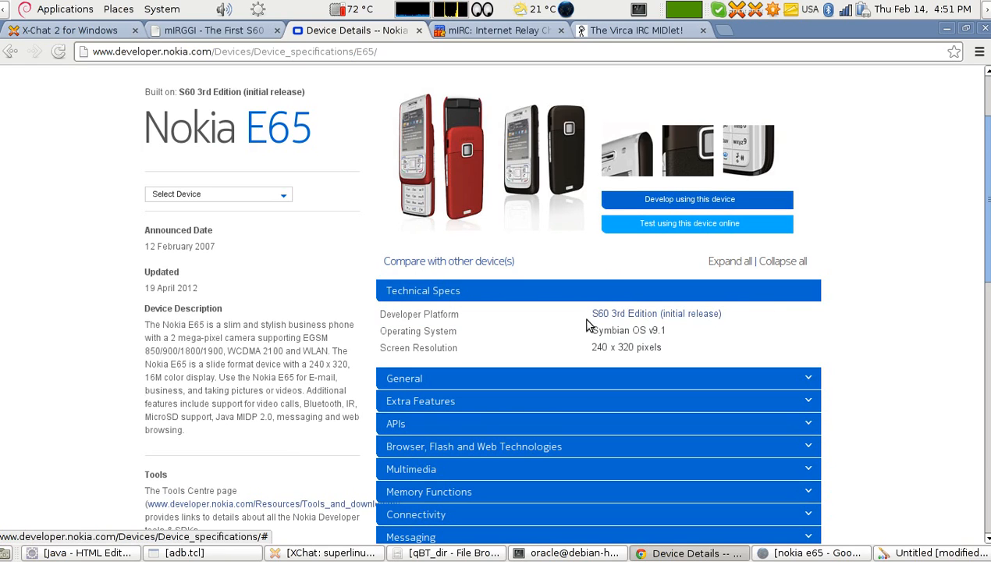
mouse_move(656, 312)
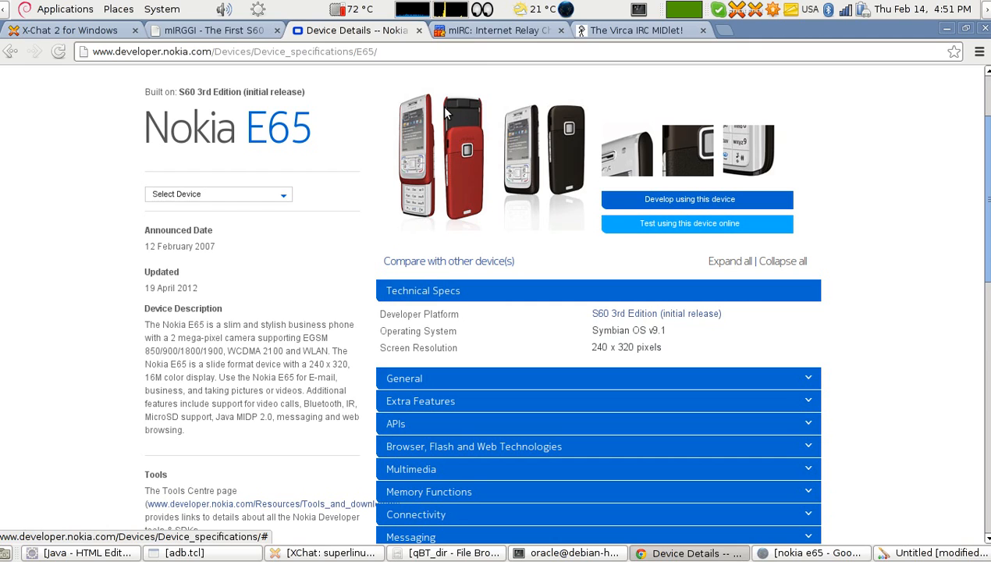
mouse_move(418, 215)
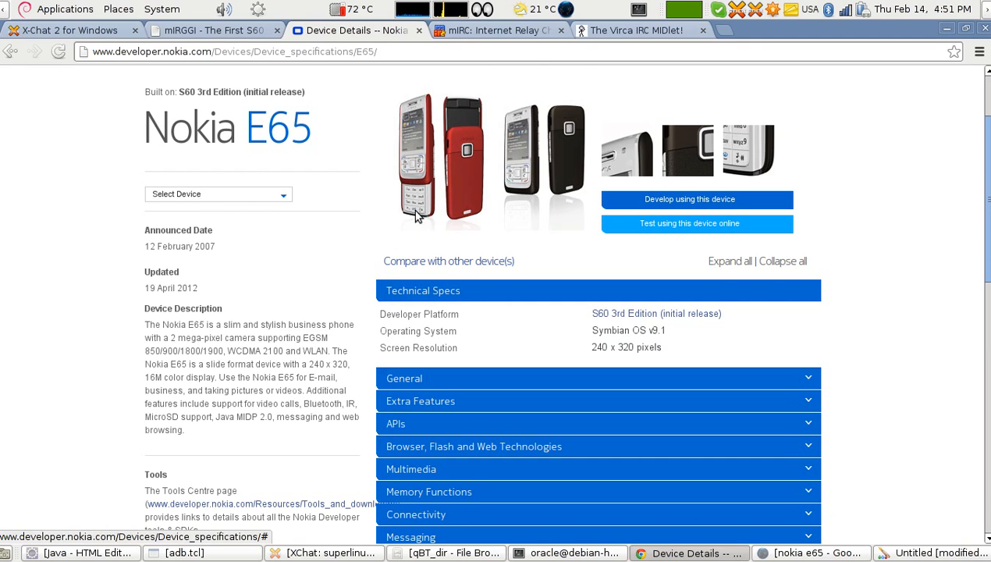
scroll(down, 3)
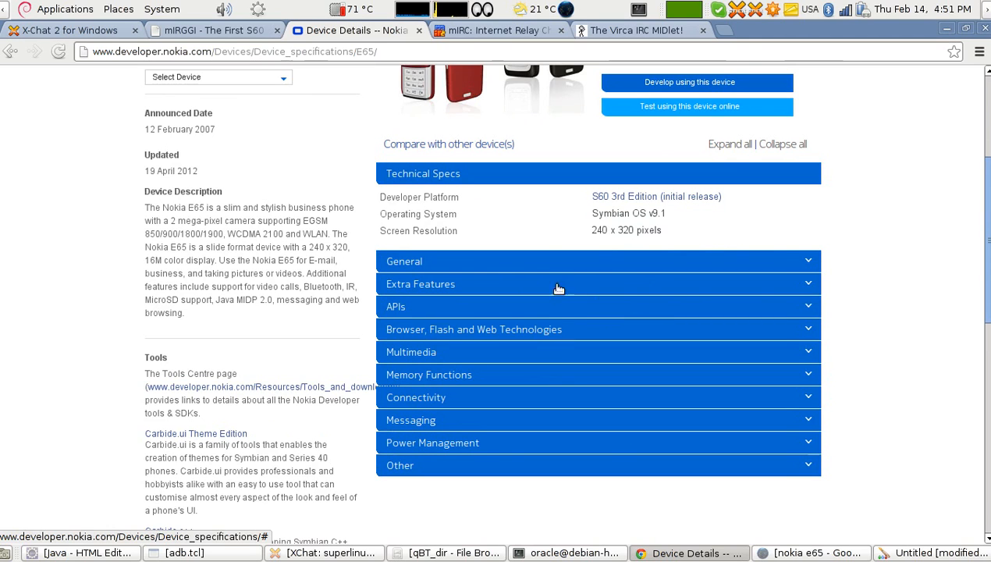
mouse_move(726, 265)
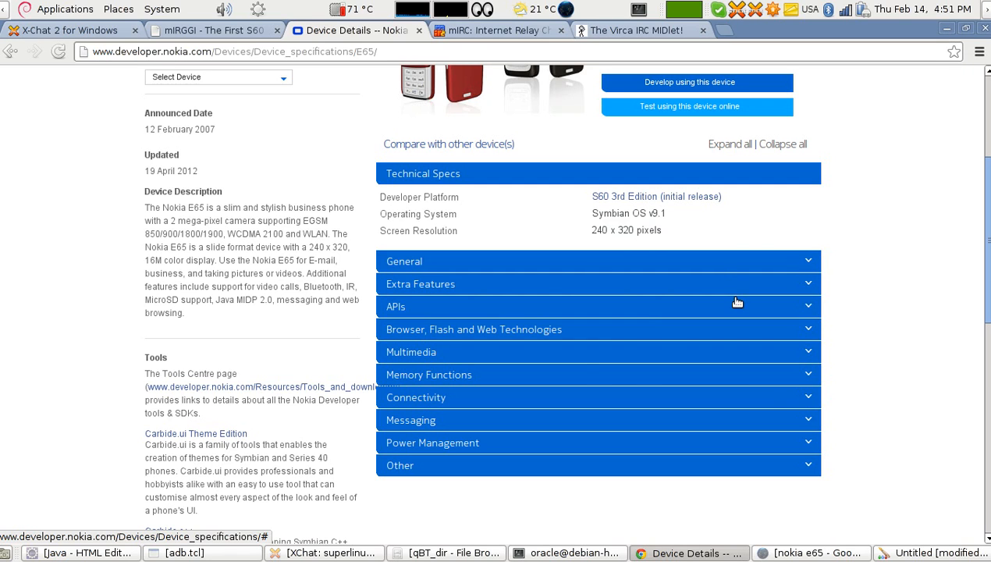
mouse_move(809, 398)
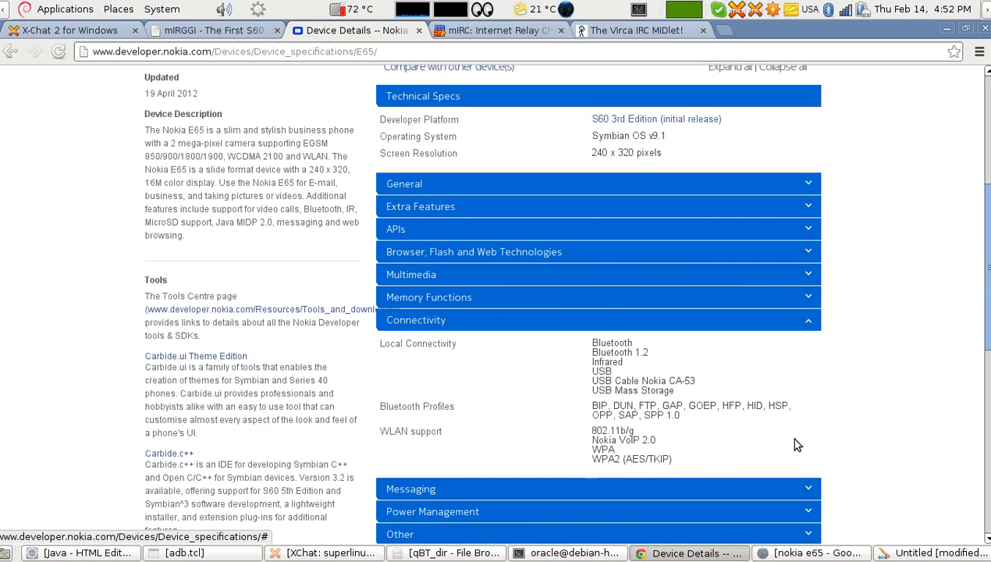
Step: Return via the mIRGGI page to the X-Chat 2 for Windows page
click(211, 29)
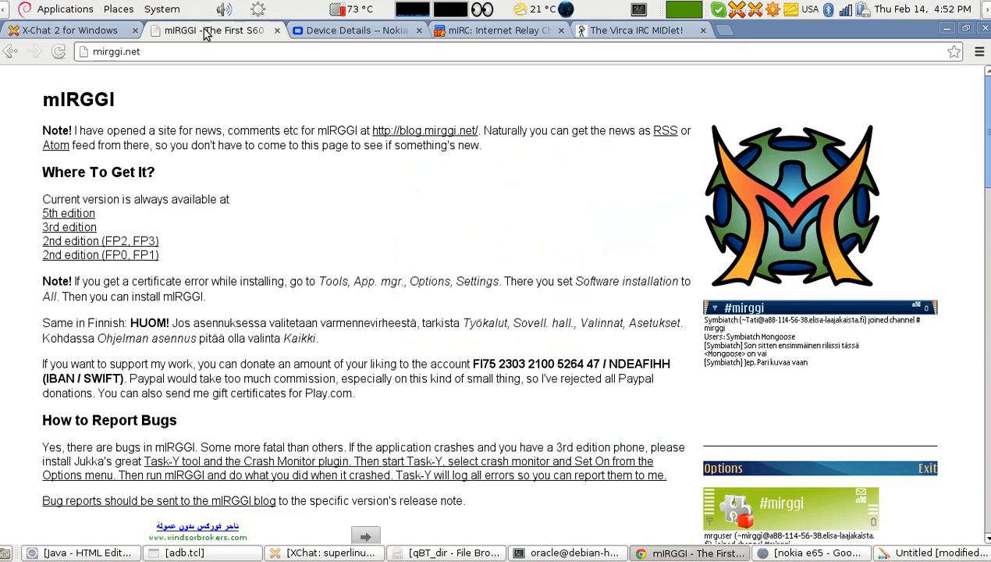
click(67, 29)
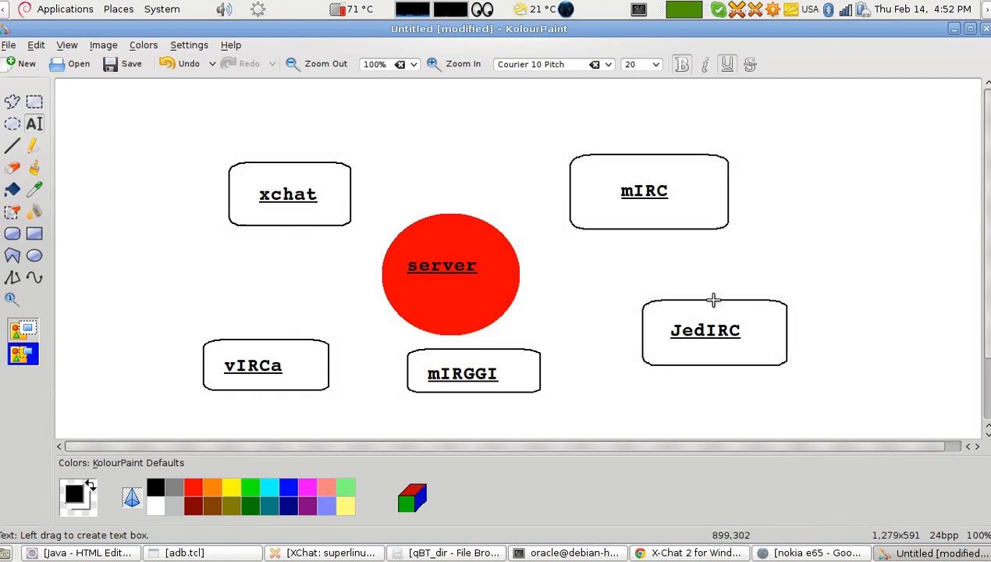
mouse_move(347, 273)
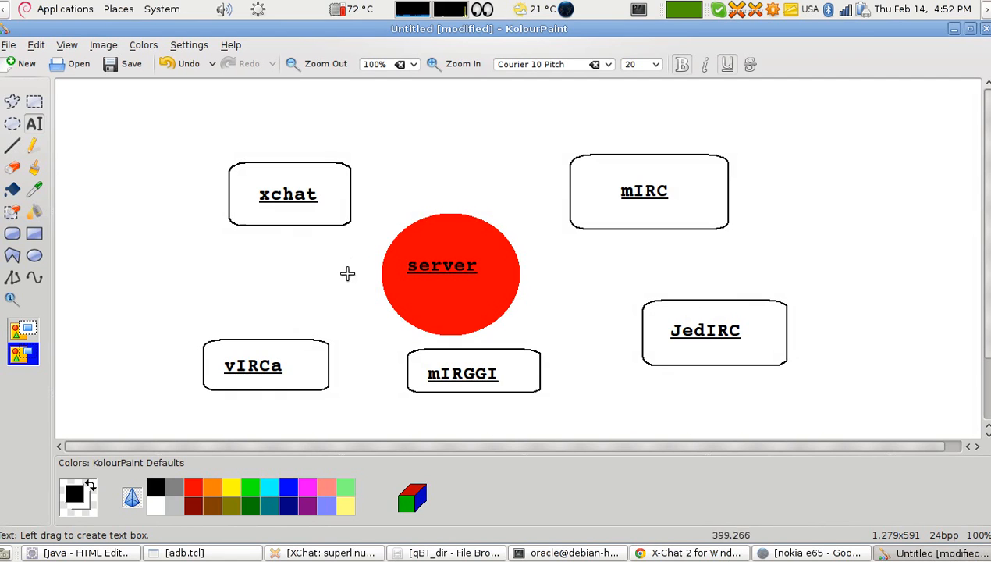
mouse_move(607, 193)
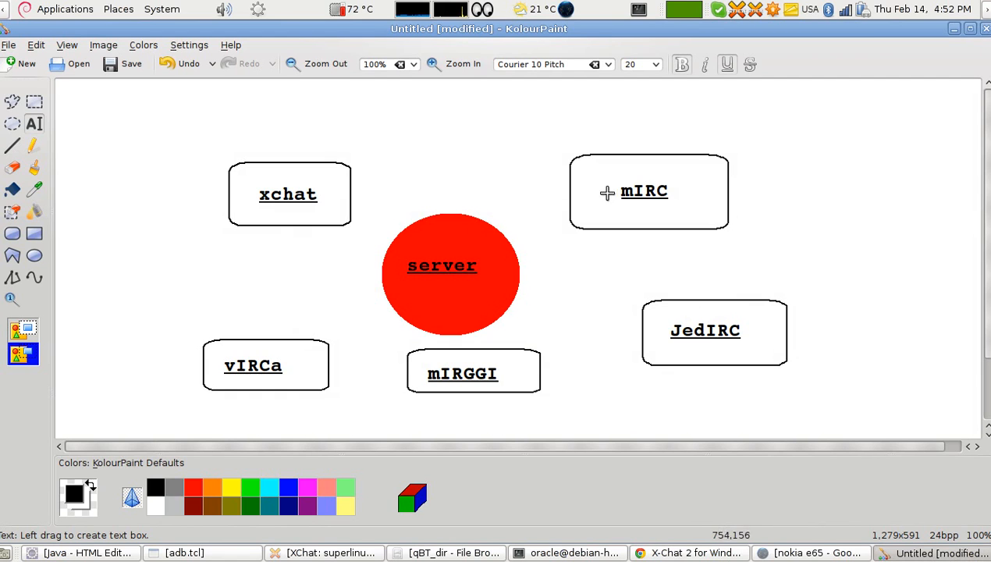
mouse_move(599, 206)
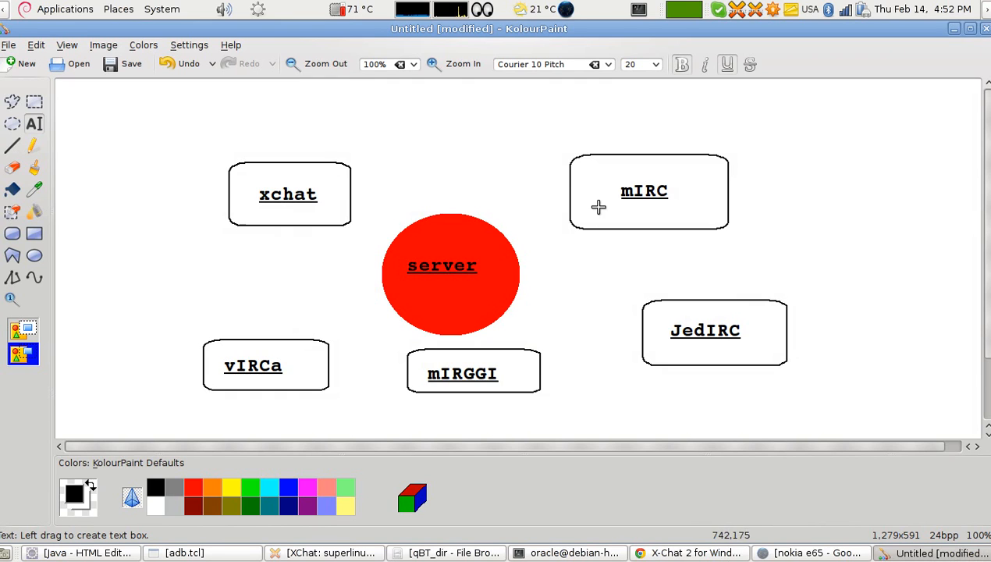
mouse_move(490, 278)
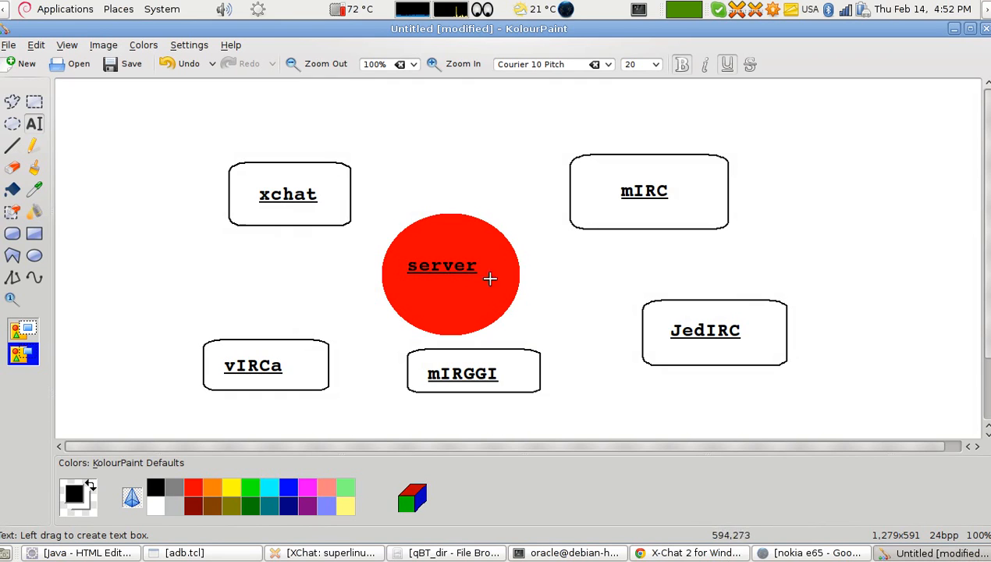
mouse_move(452, 278)
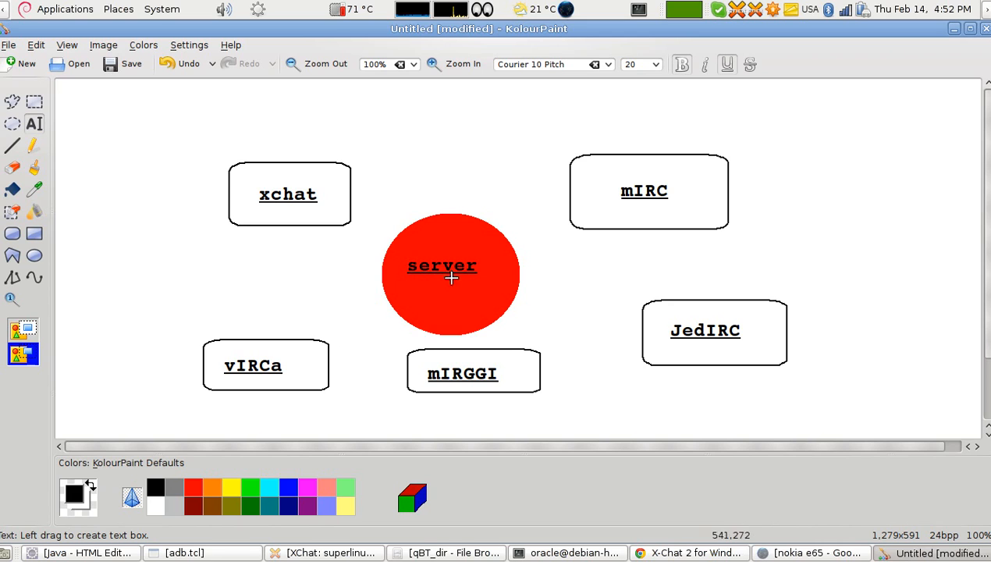
mouse_move(706, 319)
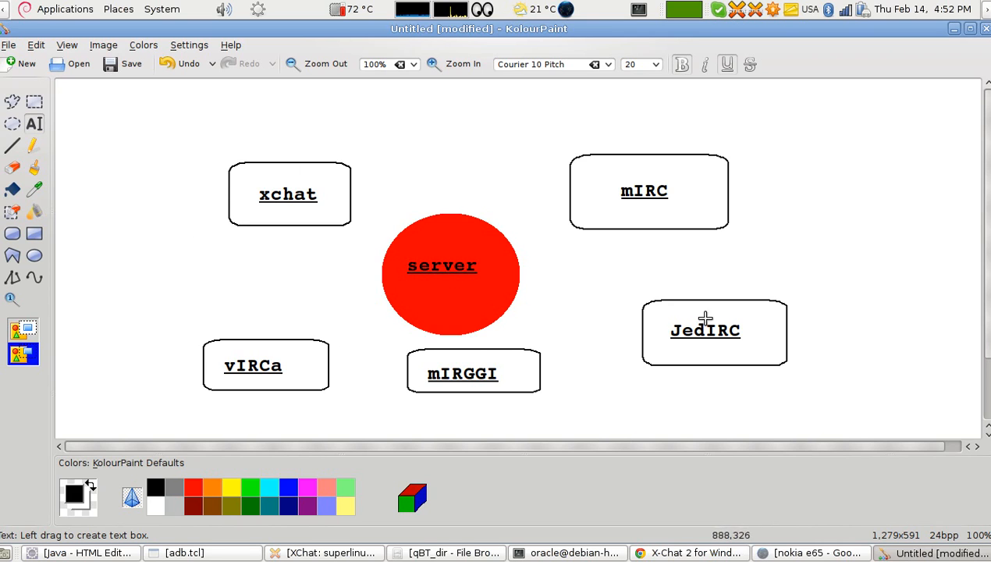